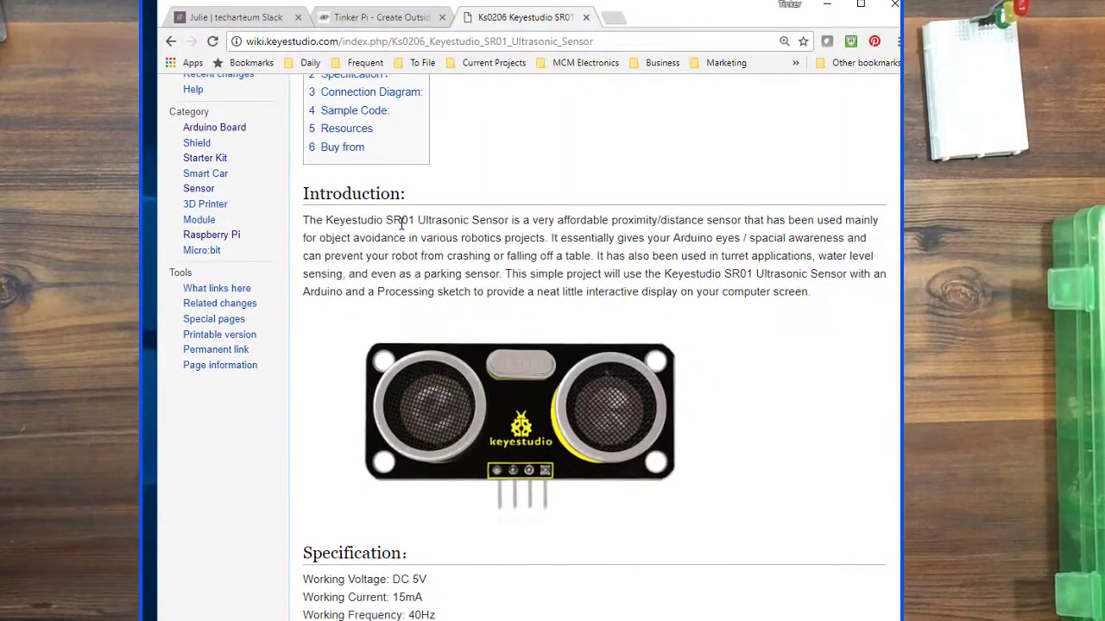
# Step: Scroll the SR01 wiki page past the Introduction to the Specification list (5V, 2cm–5m range)
pyautogui.scroll(-3)
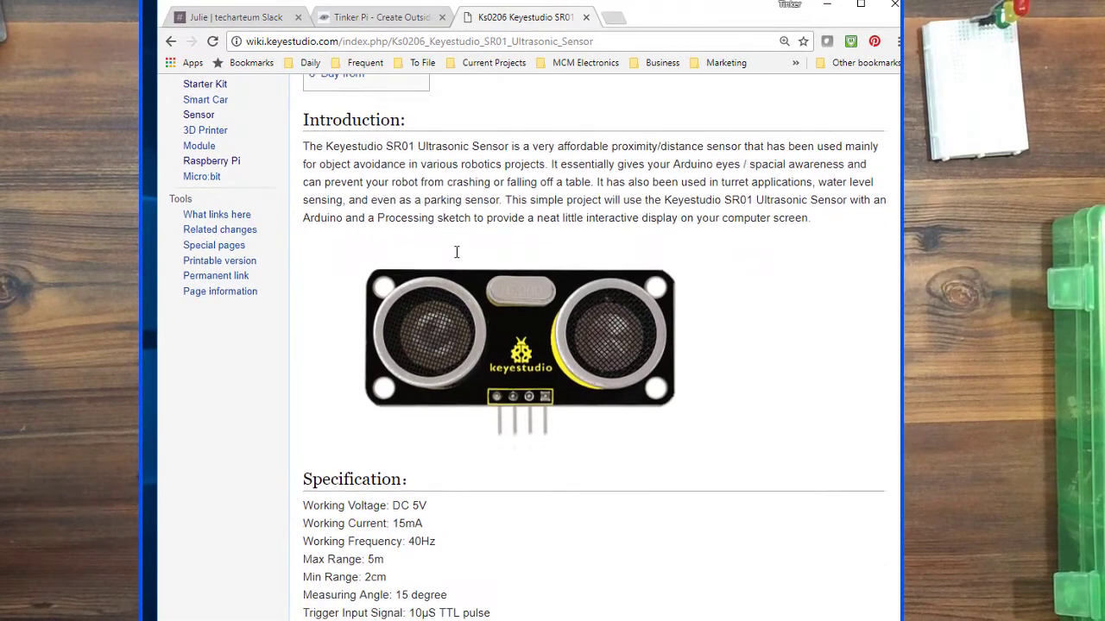
pyautogui.scroll(-3)
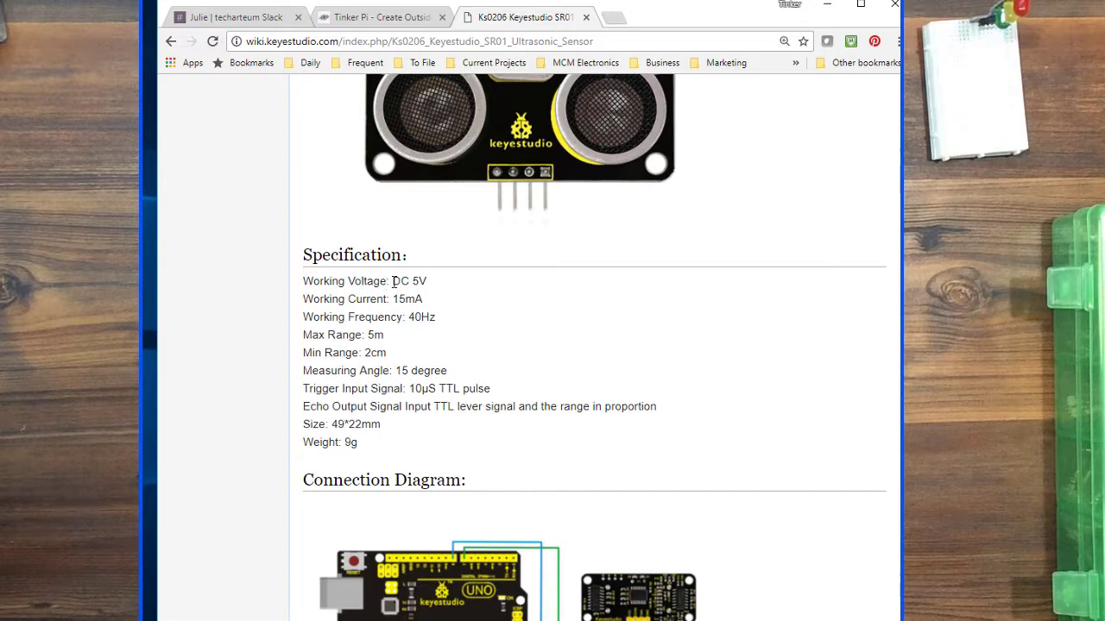
pyautogui.moveTo(363, 285)
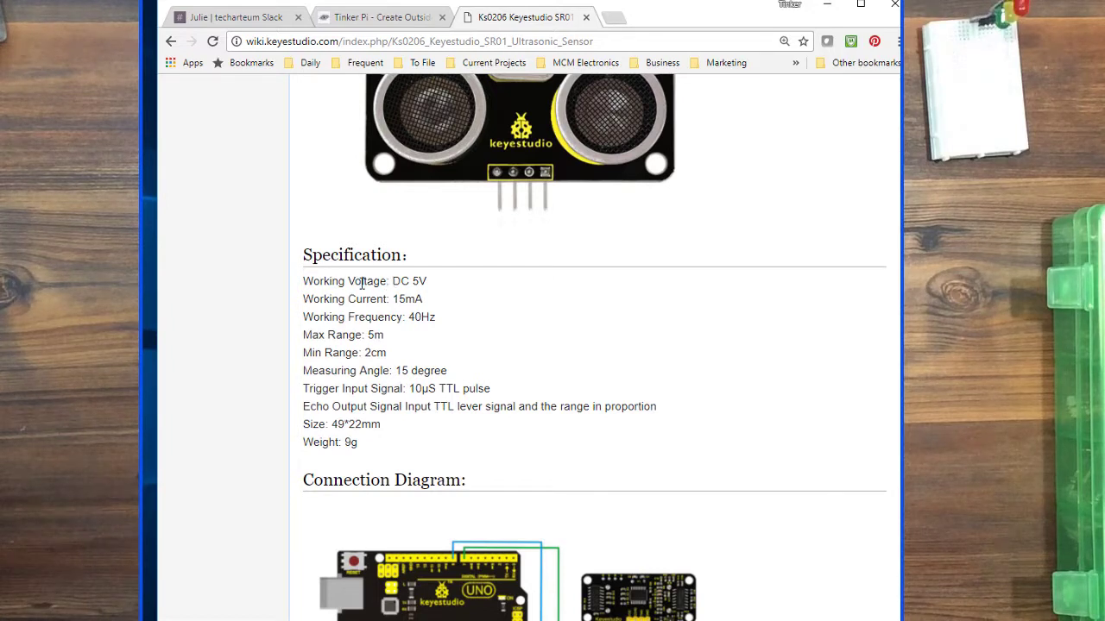
pyautogui.moveTo(366, 302)
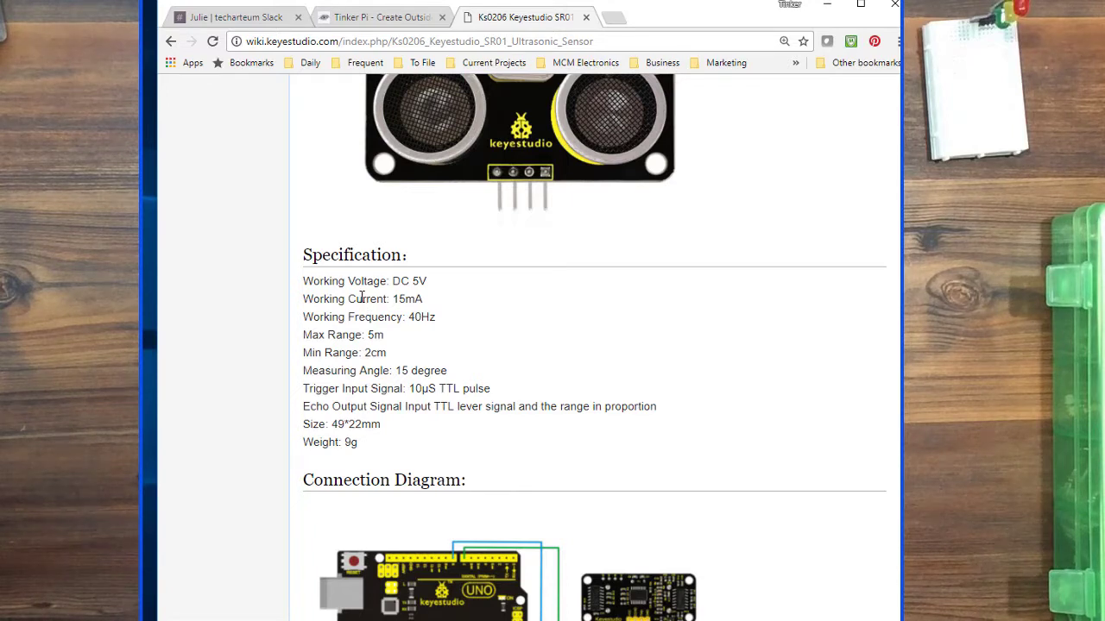
pyautogui.scroll(-3)
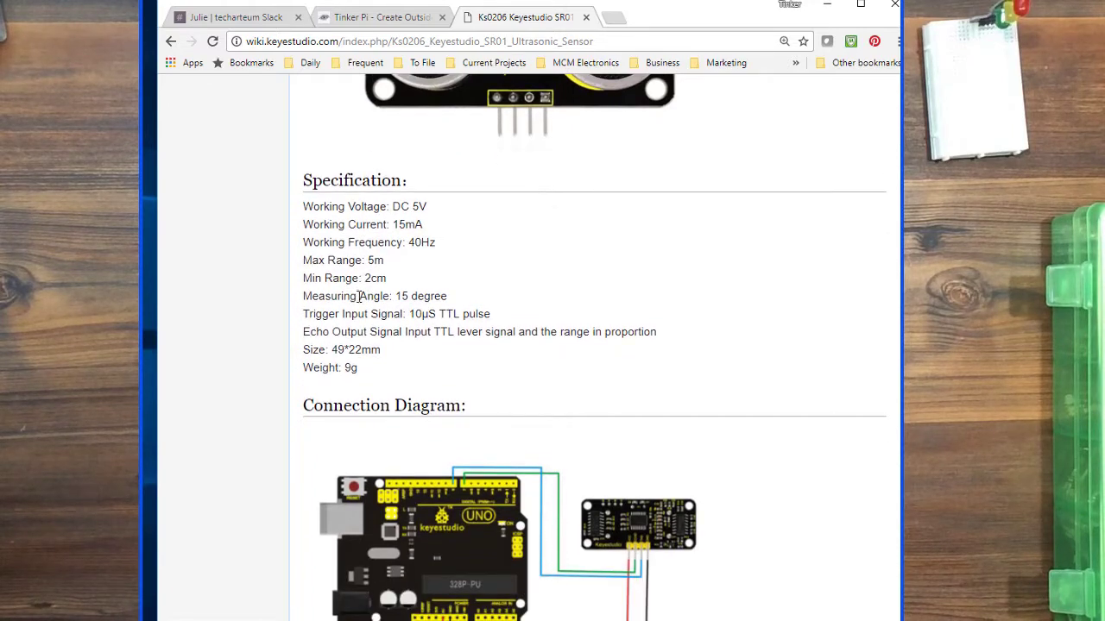
# Step: Scroll down to the connection diagram and the Echo pin 7 / Trig pin 8 wiring table
pyautogui.scroll(-3)
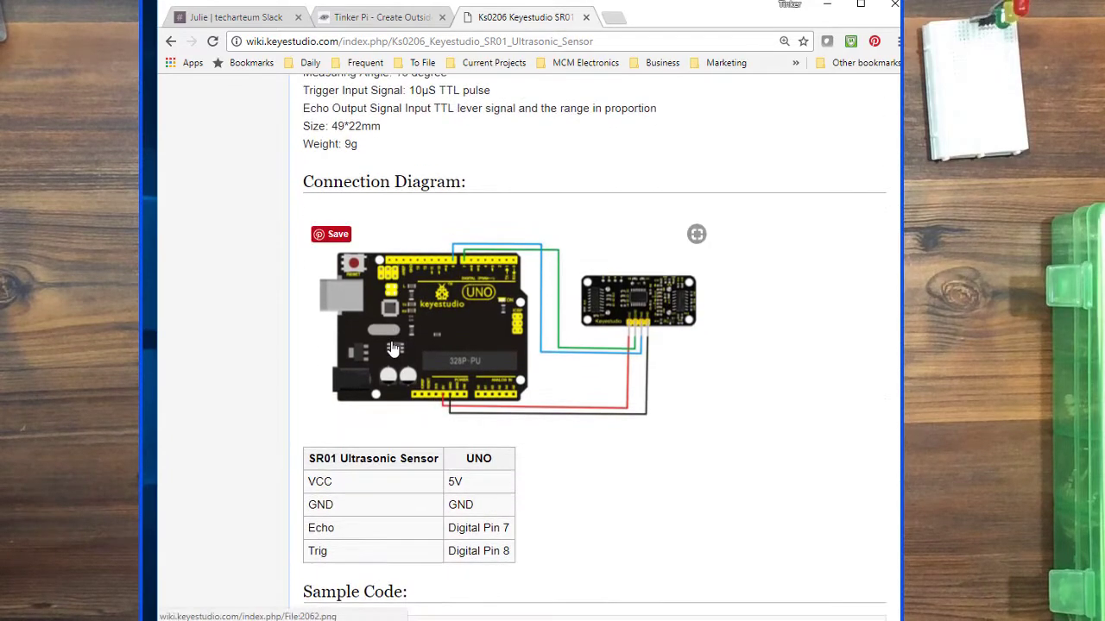
pyautogui.moveTo(337, 440)
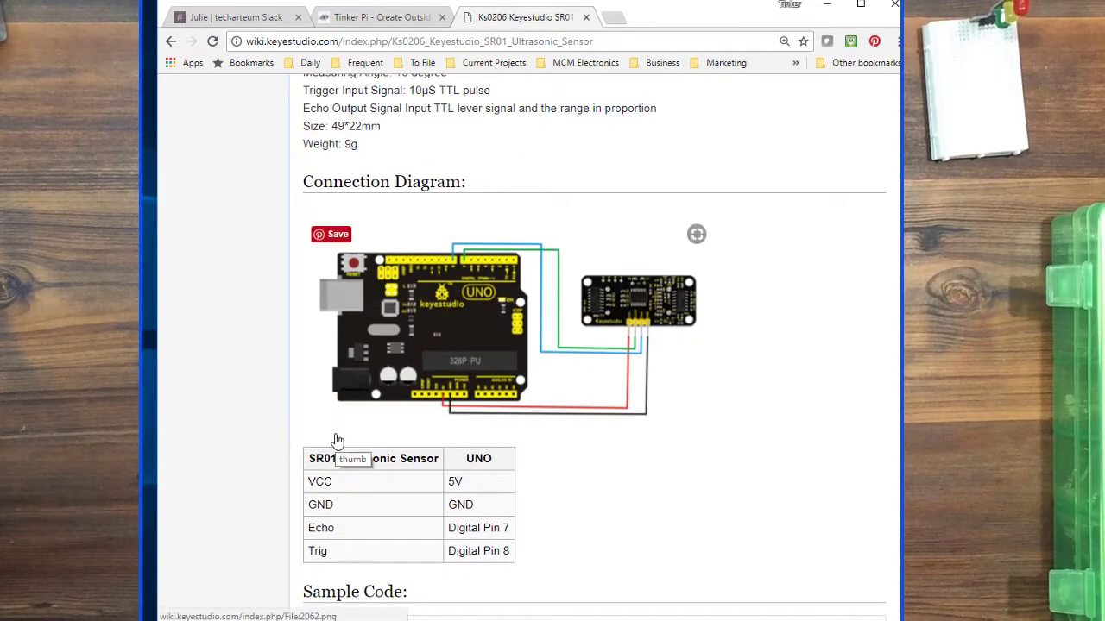
pyautogui.moveTo(423, 421)
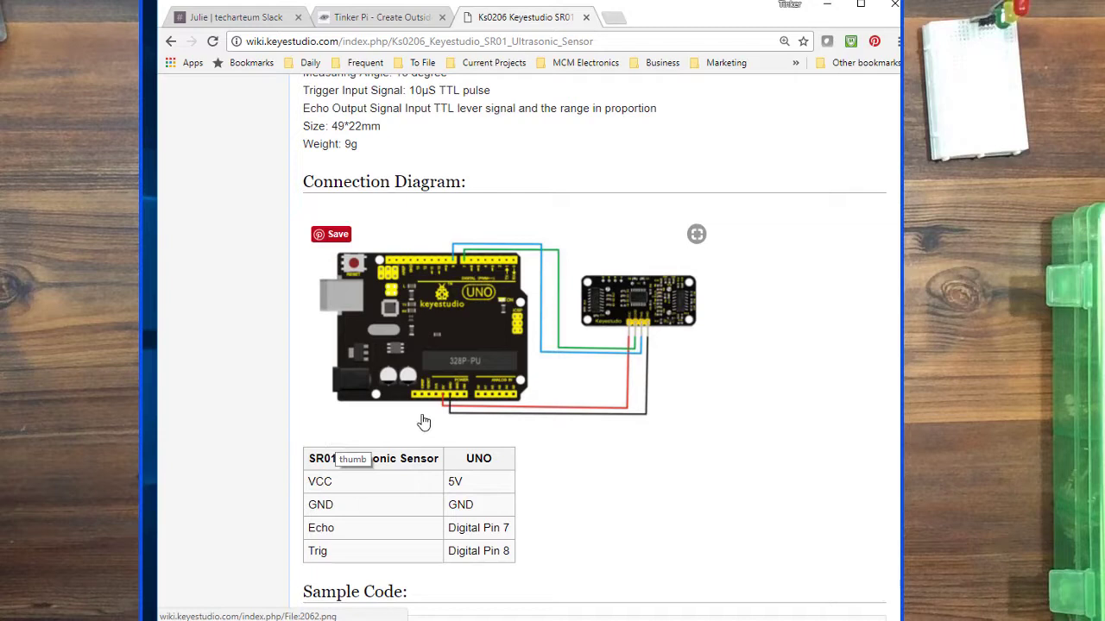
pyautogui.moveTo(667, 340)
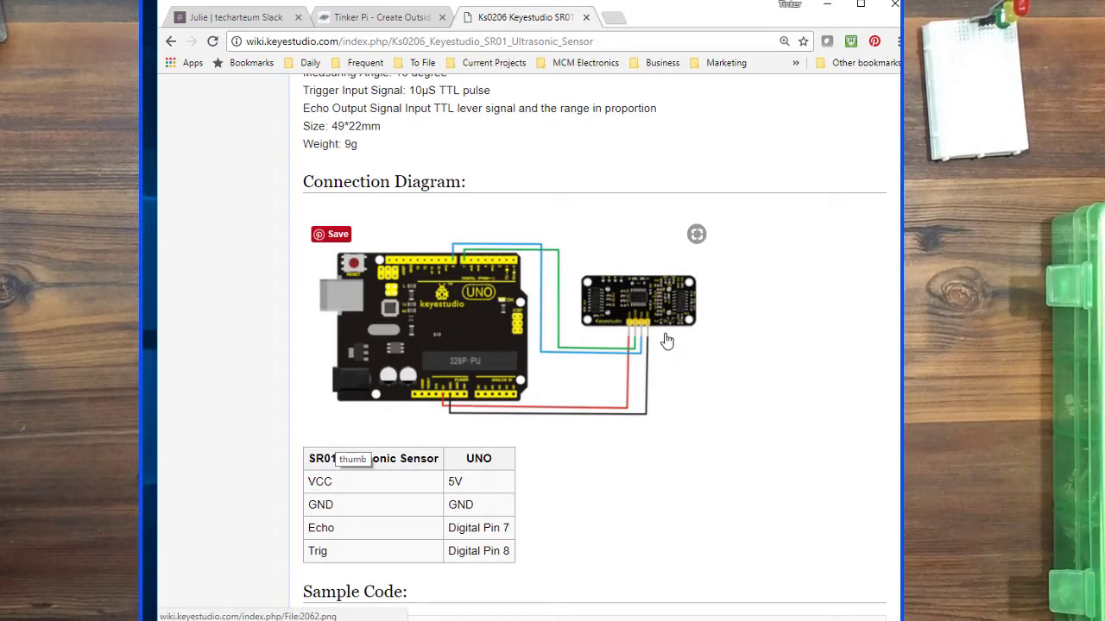
pyautogui.moveTo(629, 381)
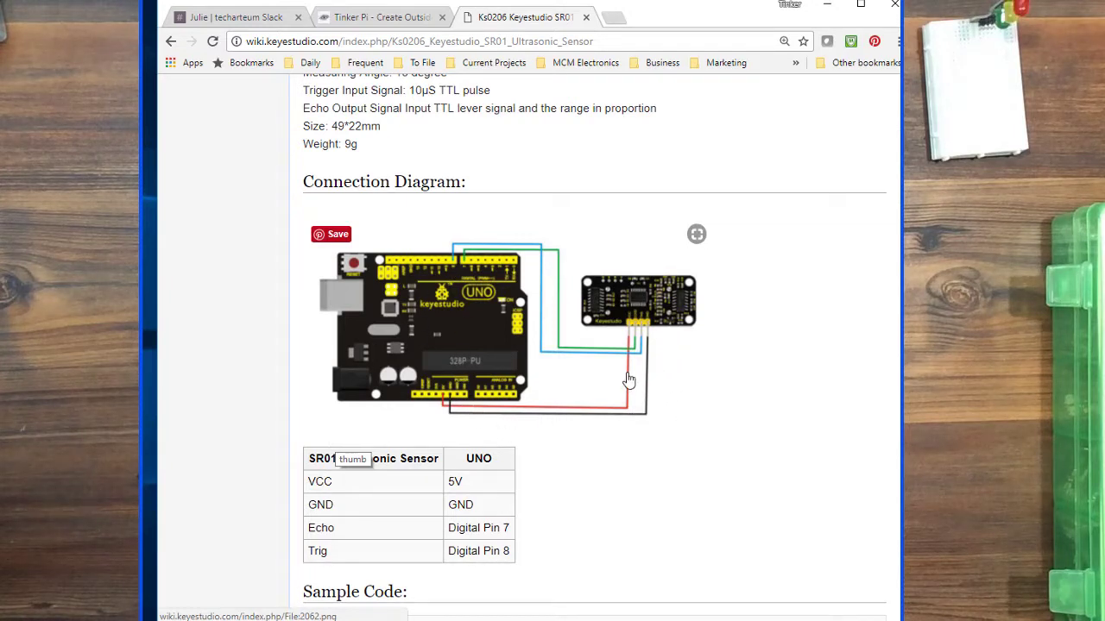
pyautogui.moveTo(618, 357)
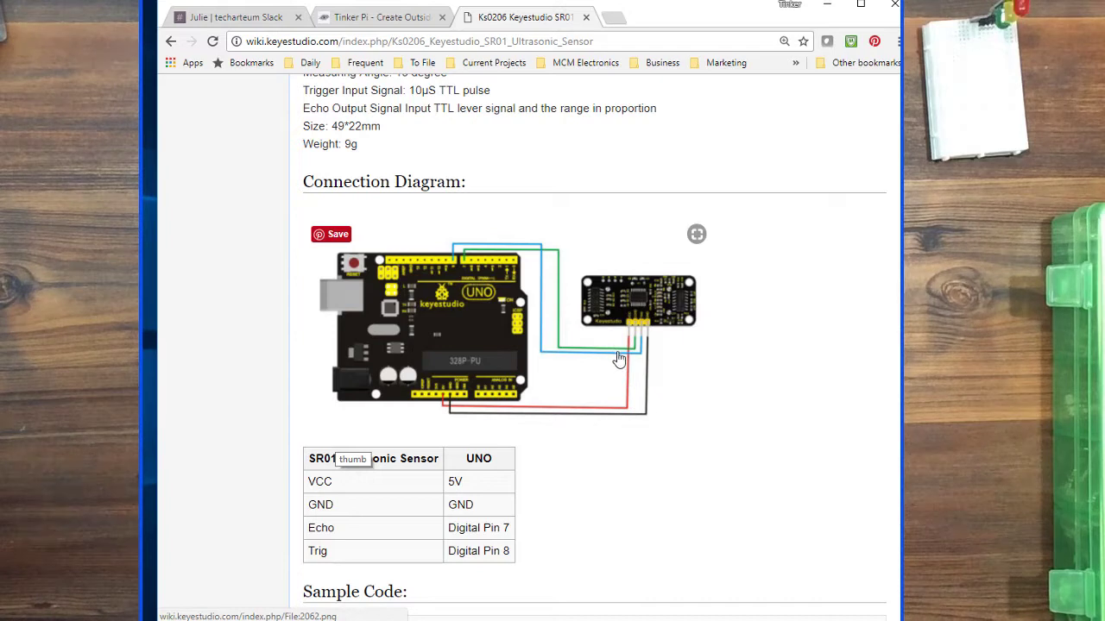
pyautogui.moveTo(607, 360)
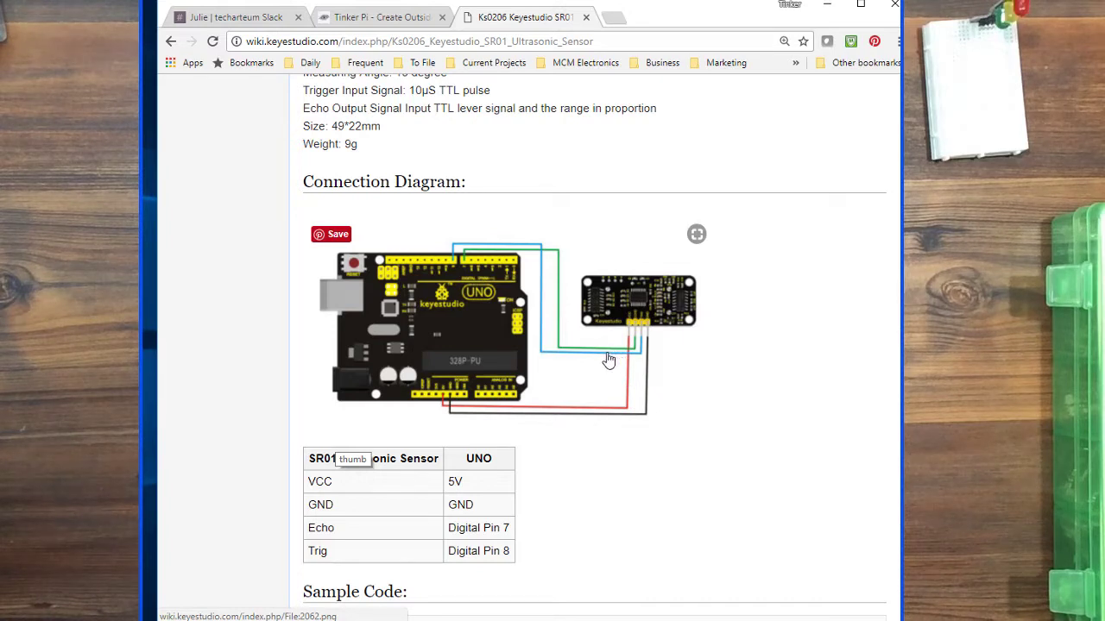
pyautogui.moveTo(552, 257)
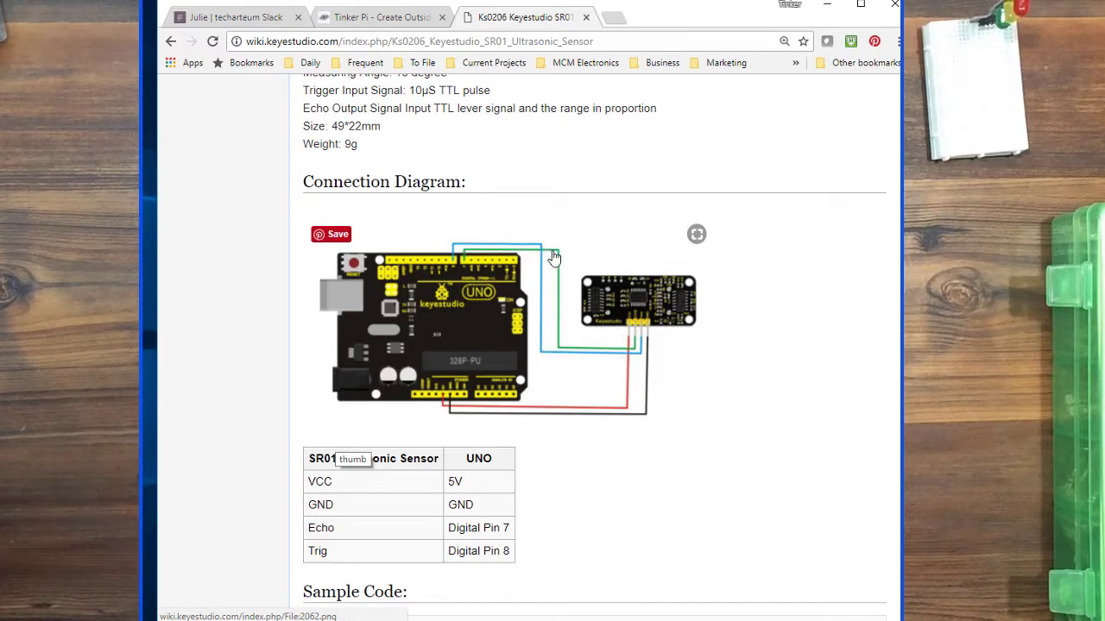
pyautogui.moveTo(555, 304)
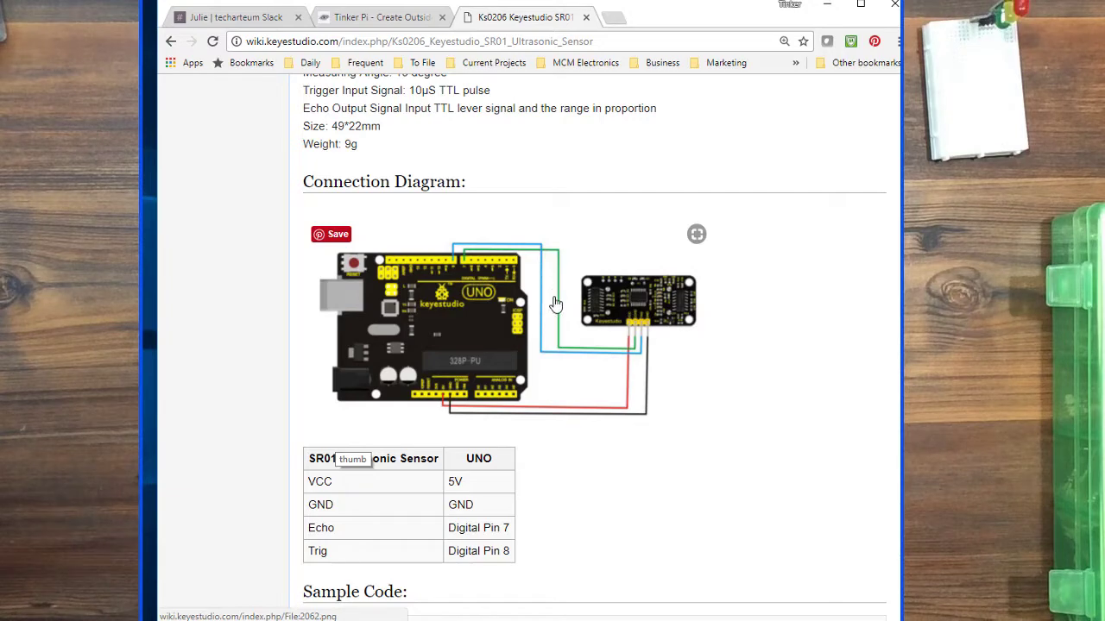
pyautogui.moveTo(587, 430)
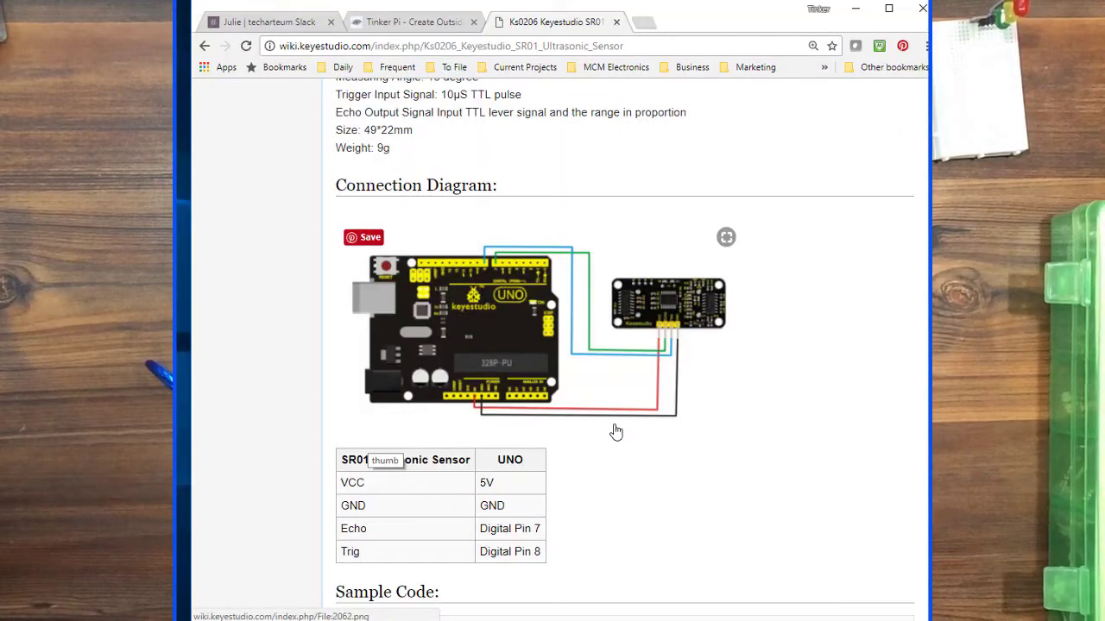
pyautogui.moveTo(617, 431)
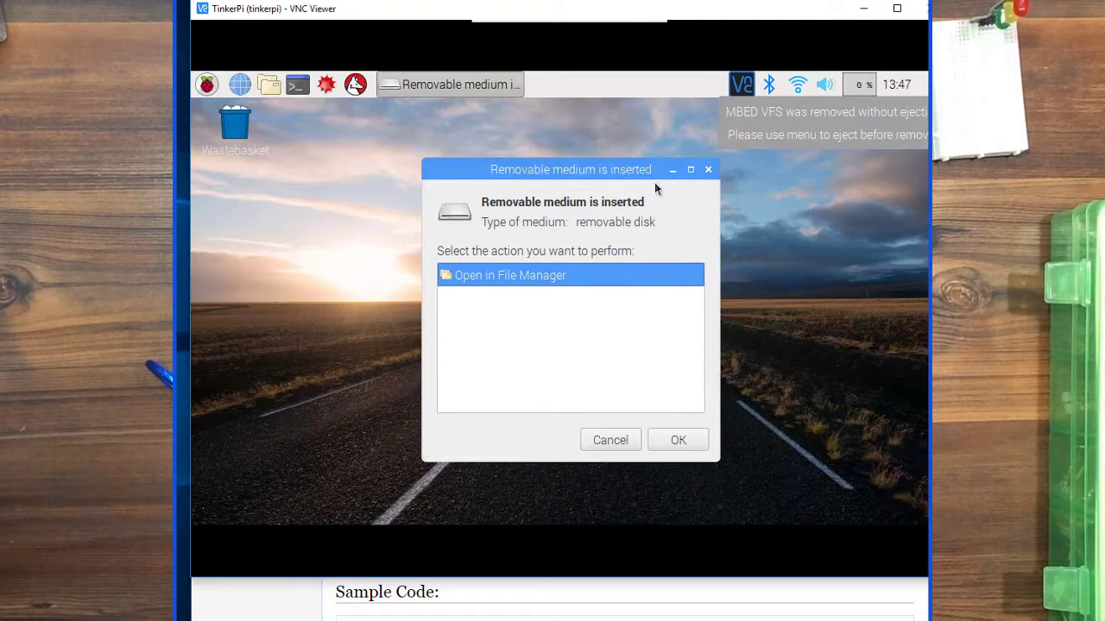
pyautogui.moveTo(698, 172)
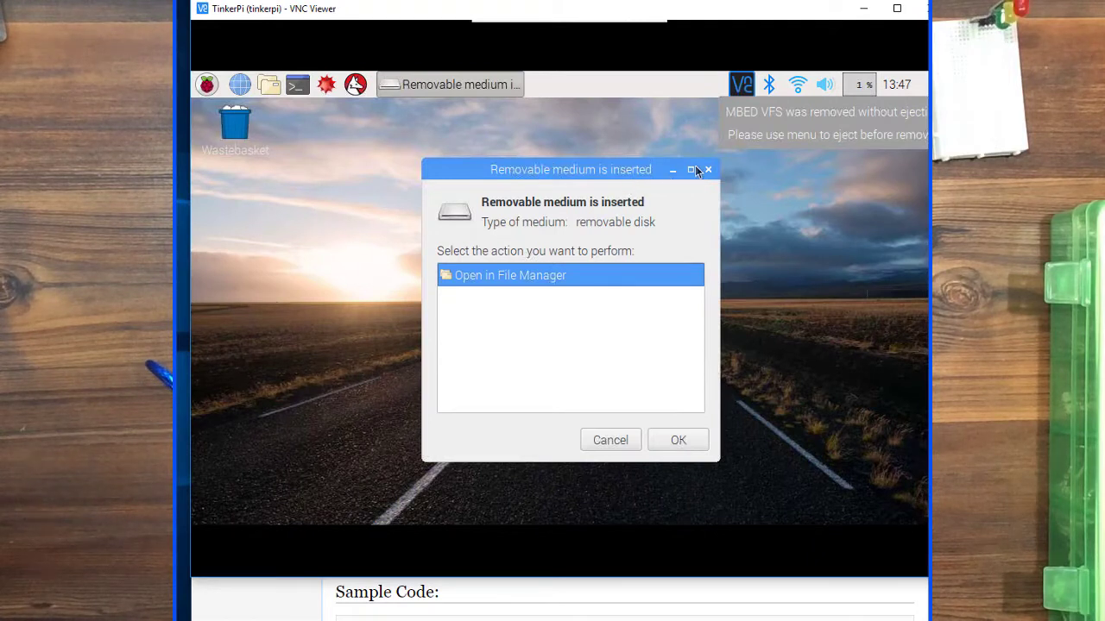
pyautogui.moveTo(665, 440)
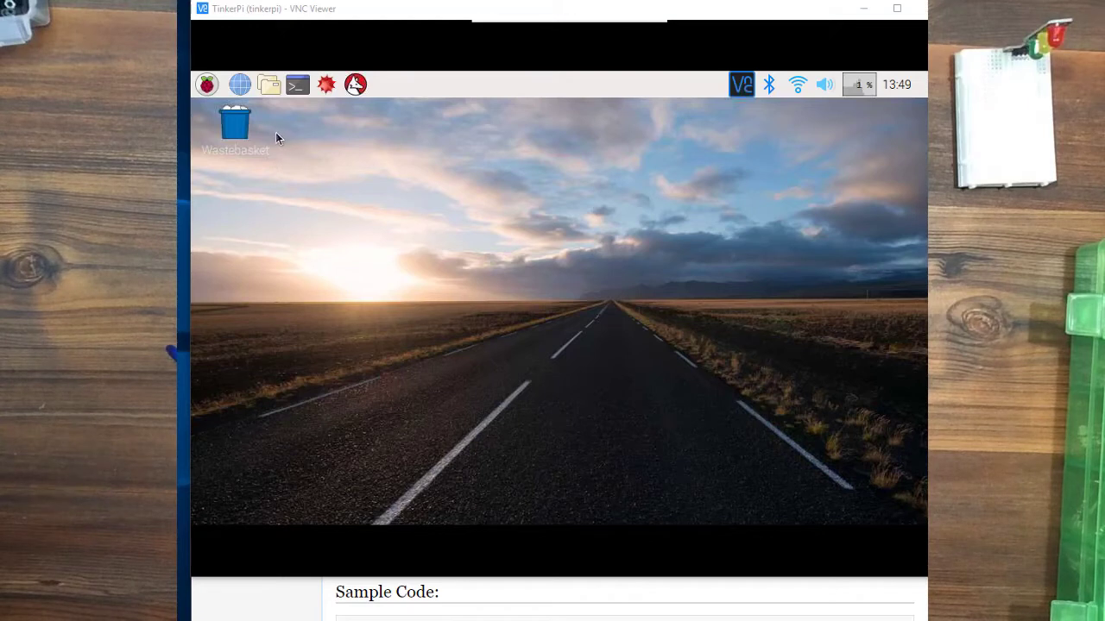
pyautogui.moveTo(417, 204)
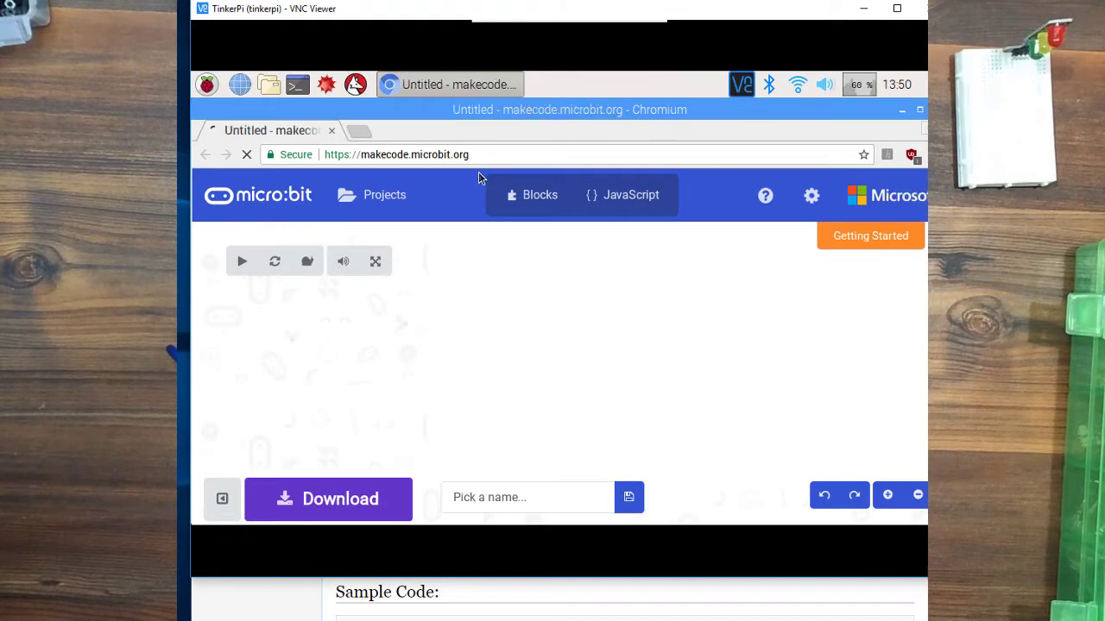
pyautogui.moveTo(537, 276)
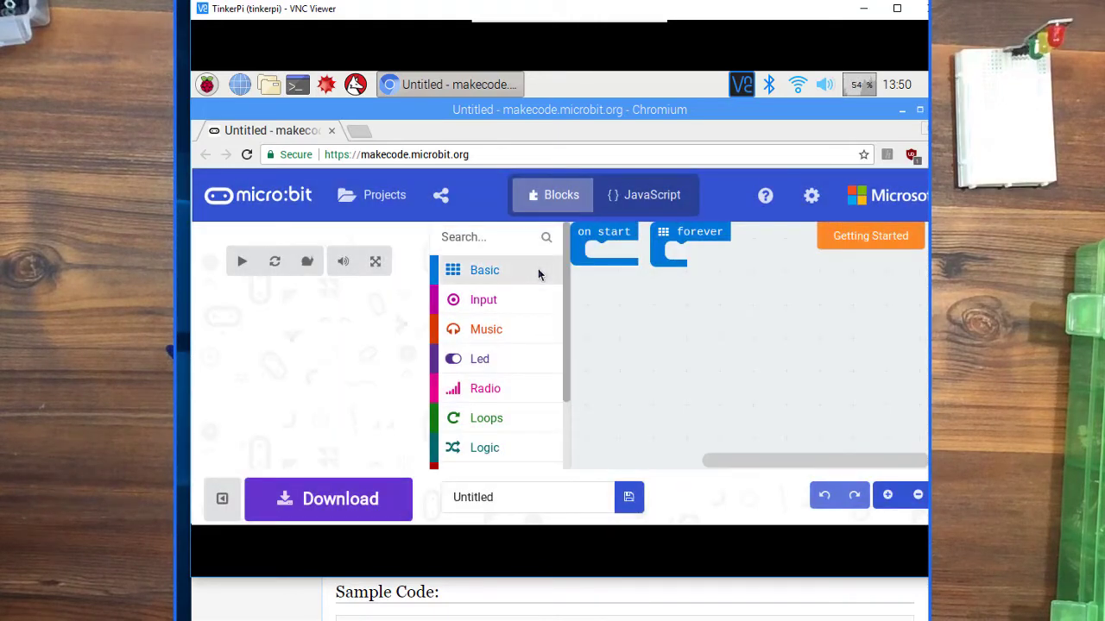
pyautogui.moveTo(613, 276)
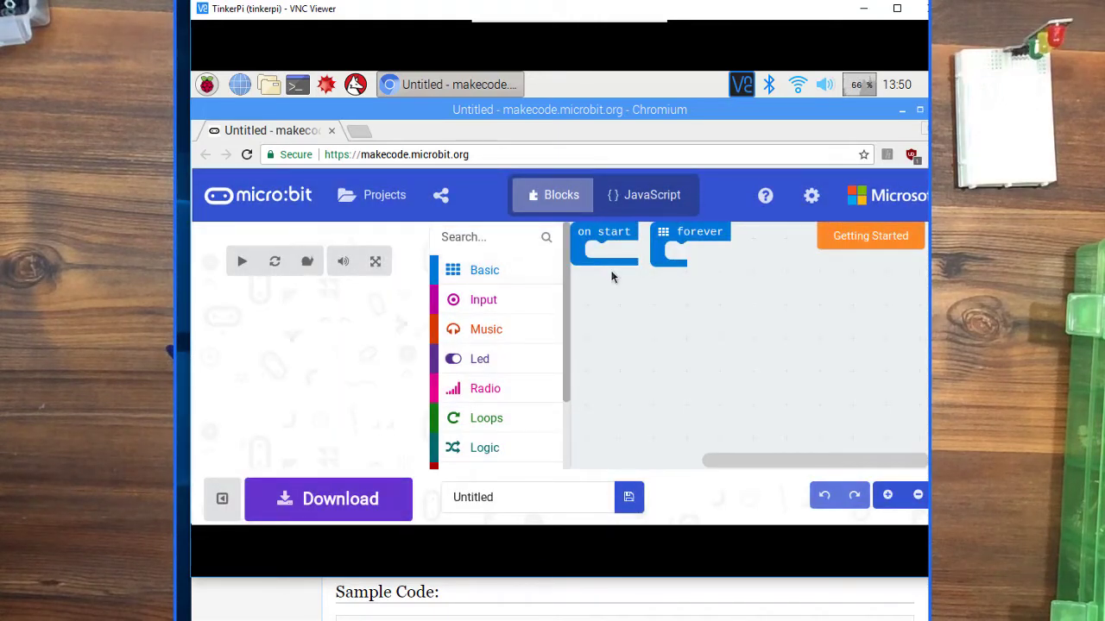
# Step: Load the MakeCode editor with a new project and show its project options via the gear menu
pyautogui.click(242, 262)
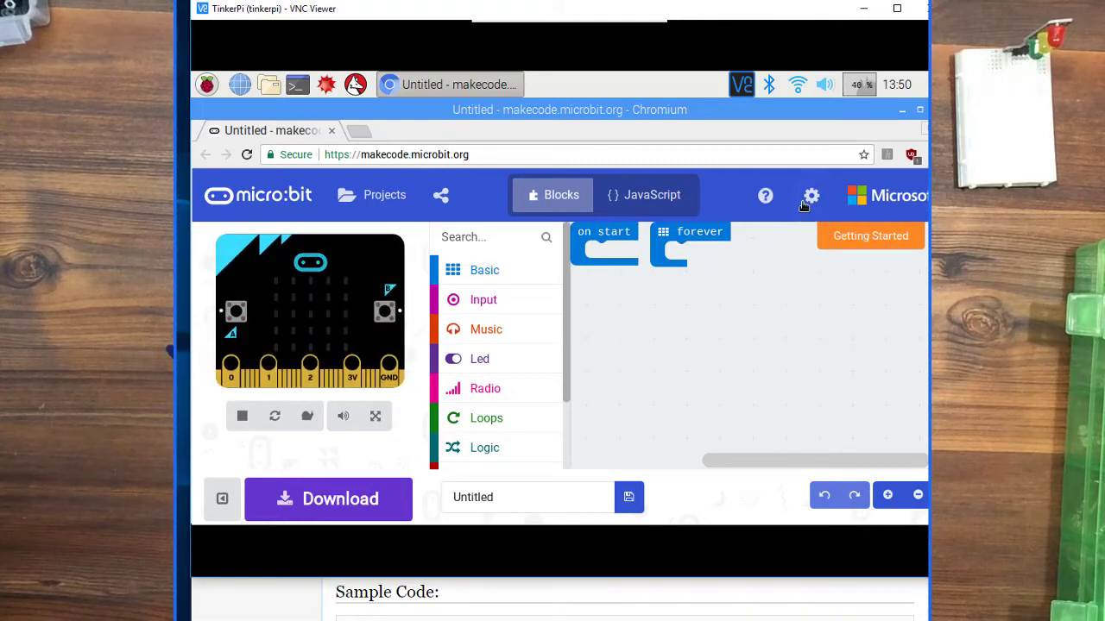
pyautogui.moveTo(811, 195)
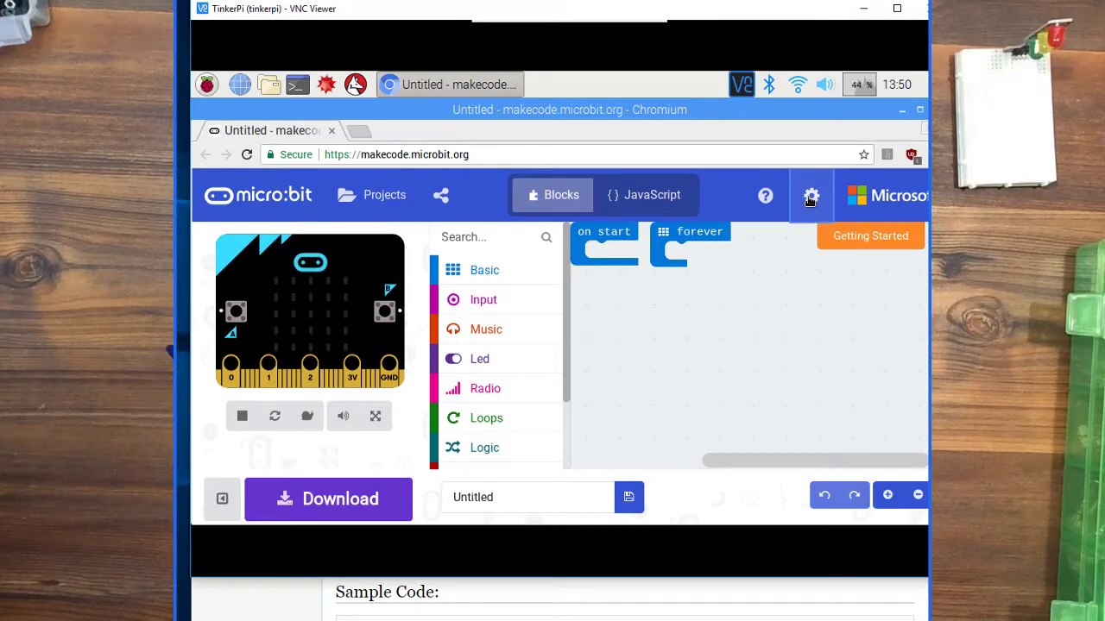
pyautogui.click(811, 193)
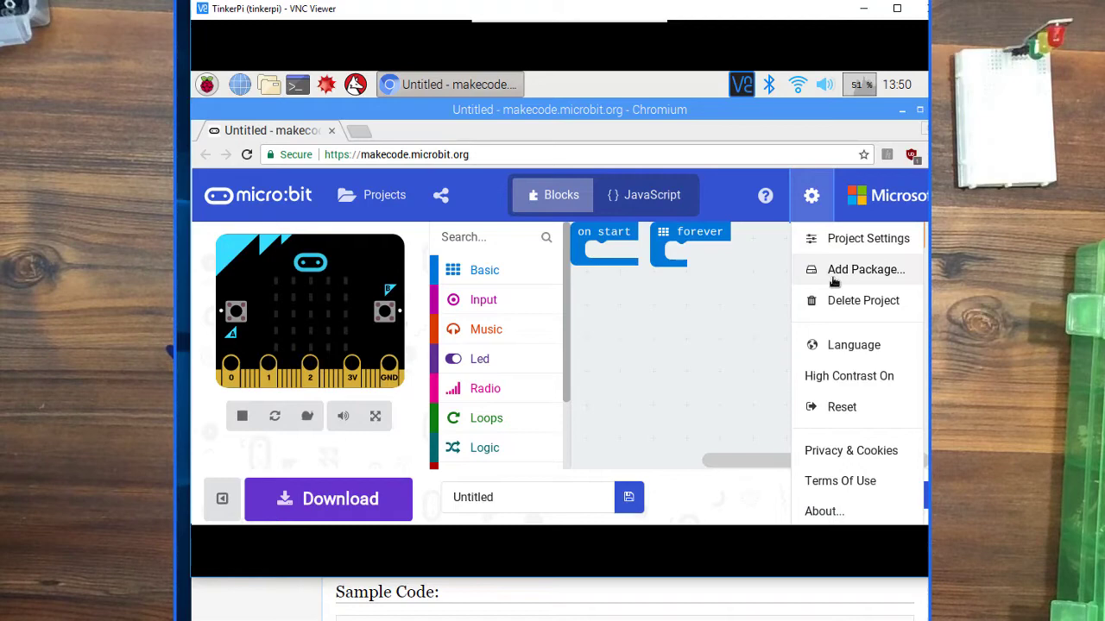
# Step: Search for 'sonar' in Add Package and add the sonar package to the project
pyautogui.click(866, 269)
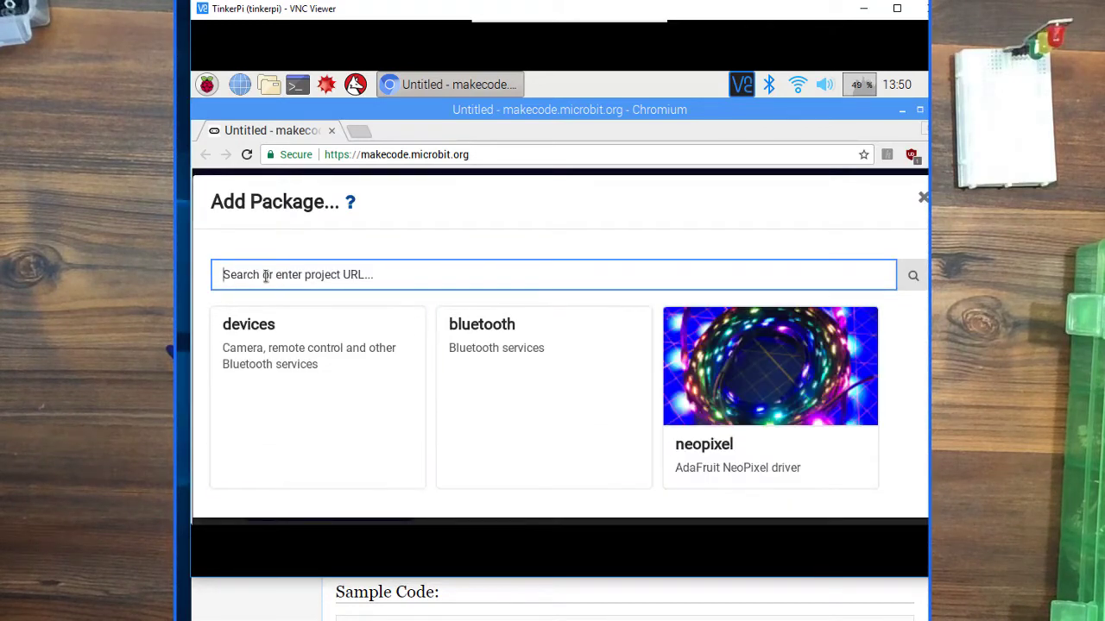
pyautogui.write('son')
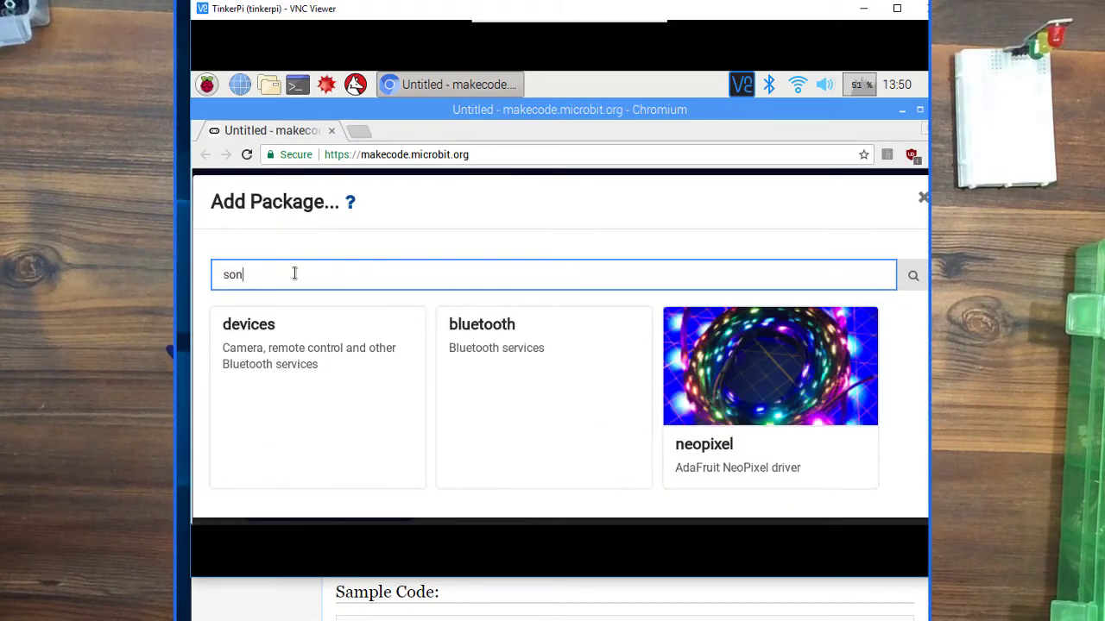
pyautogui.write('ar')
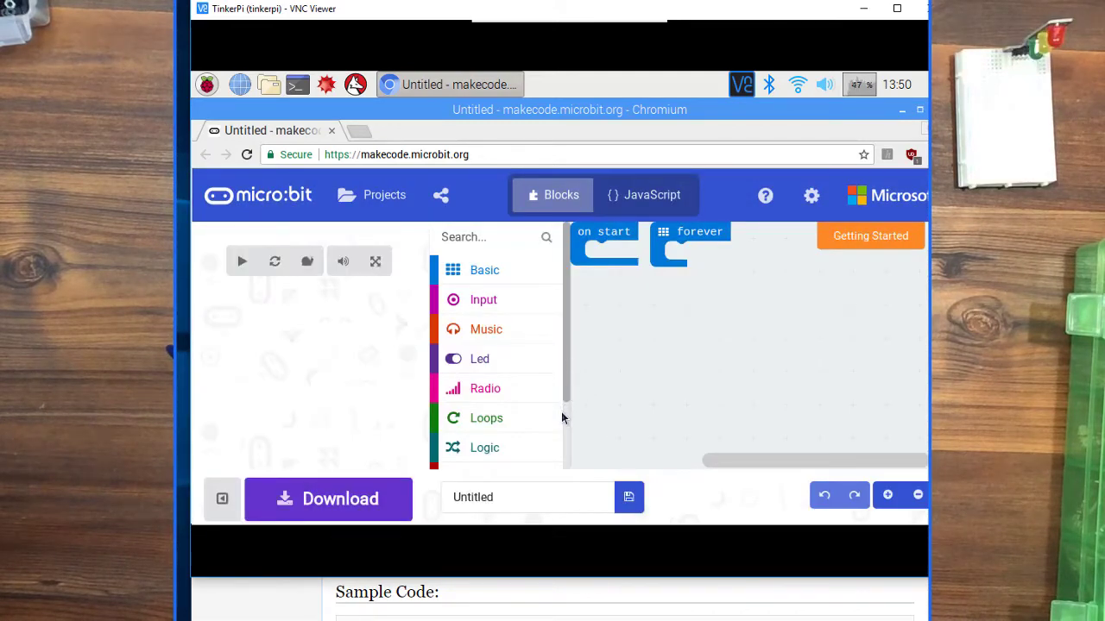
# Step: Browse the Sonar toolbox category and inspect the ping block returning echo time in microseconds
pyautogui.scroll(-3)
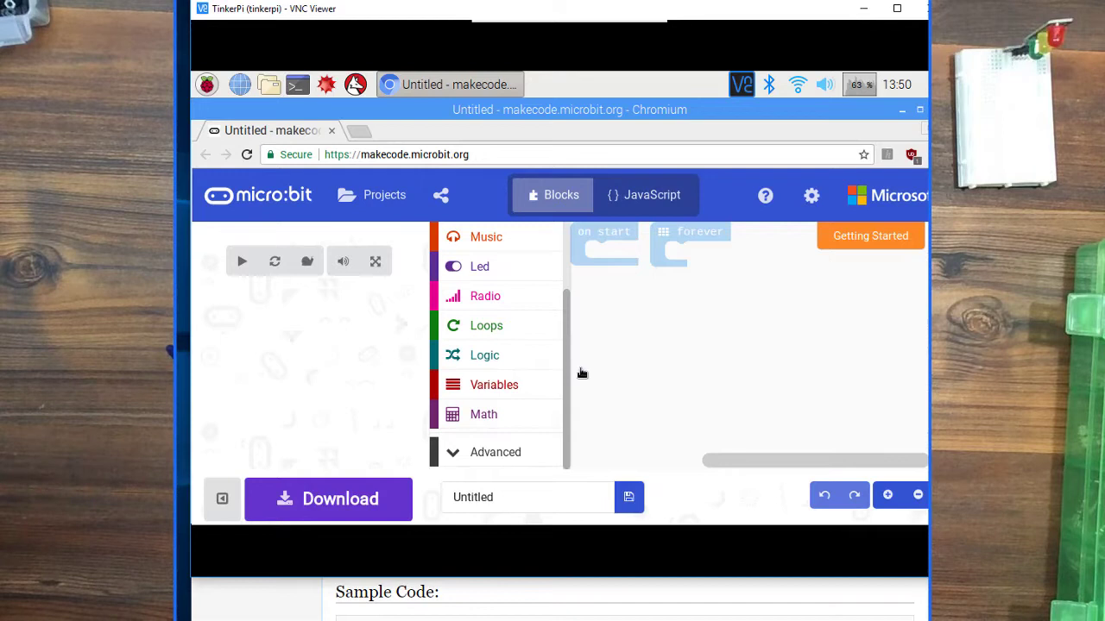
pyautogui.moveTo(480, 435)
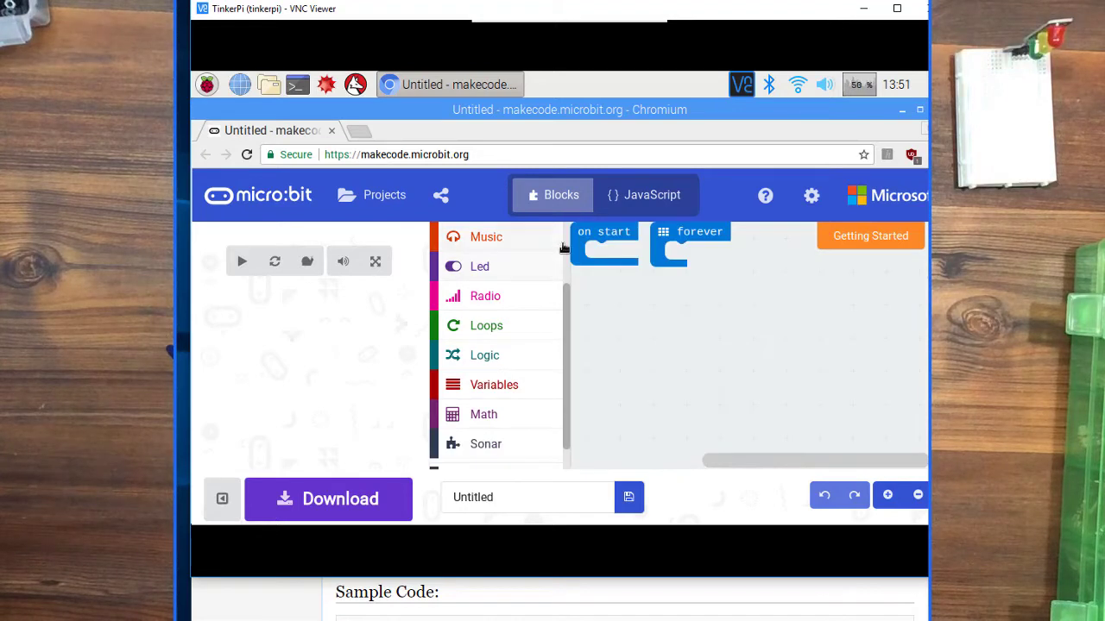
pyautogui.click(242, 262)
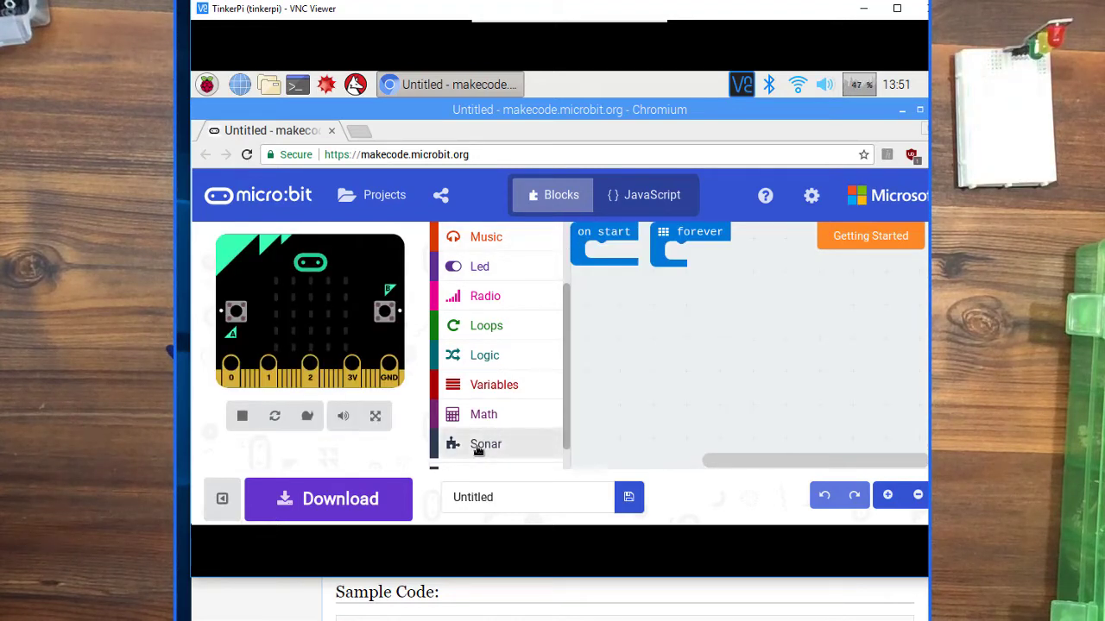
pyautogui.click(485, 443)
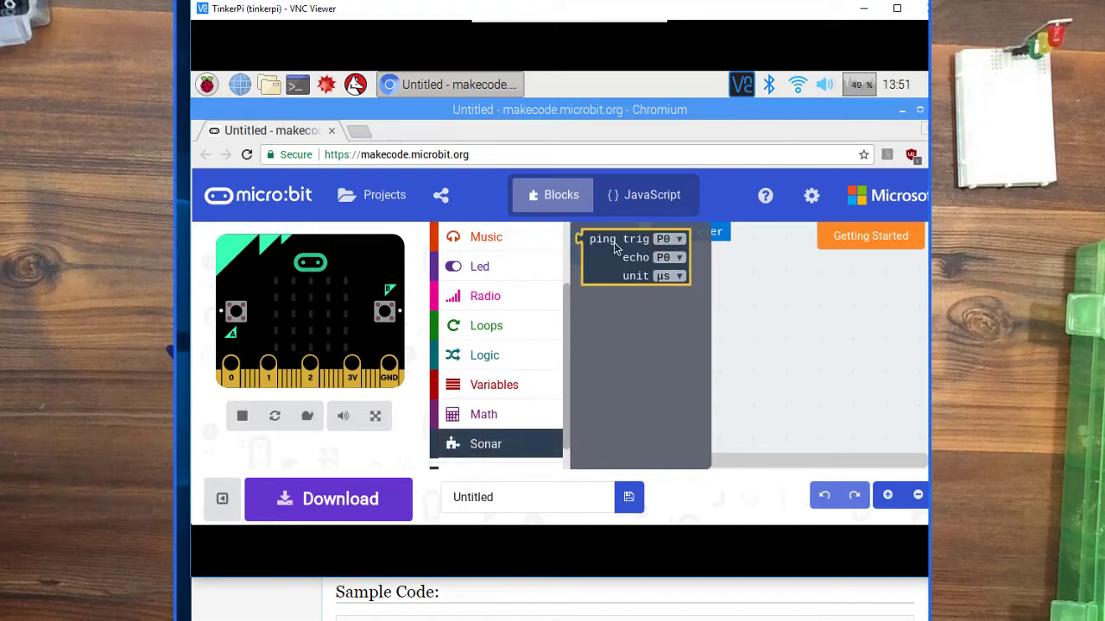
pyautogui.moveTo(618, 238)
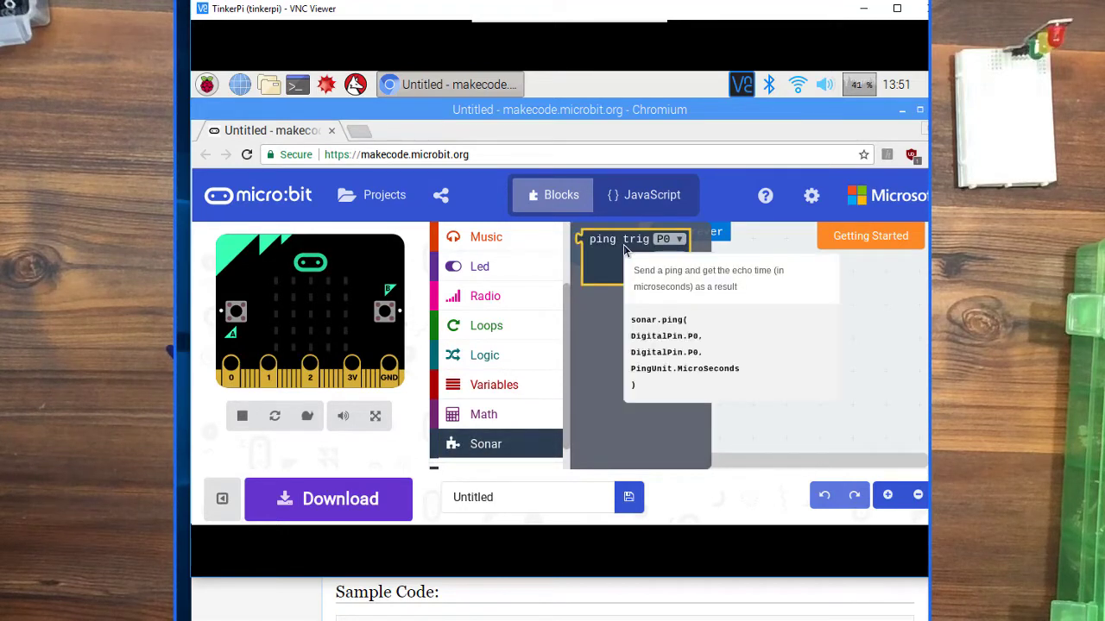
pyautogui.click(618, 238)
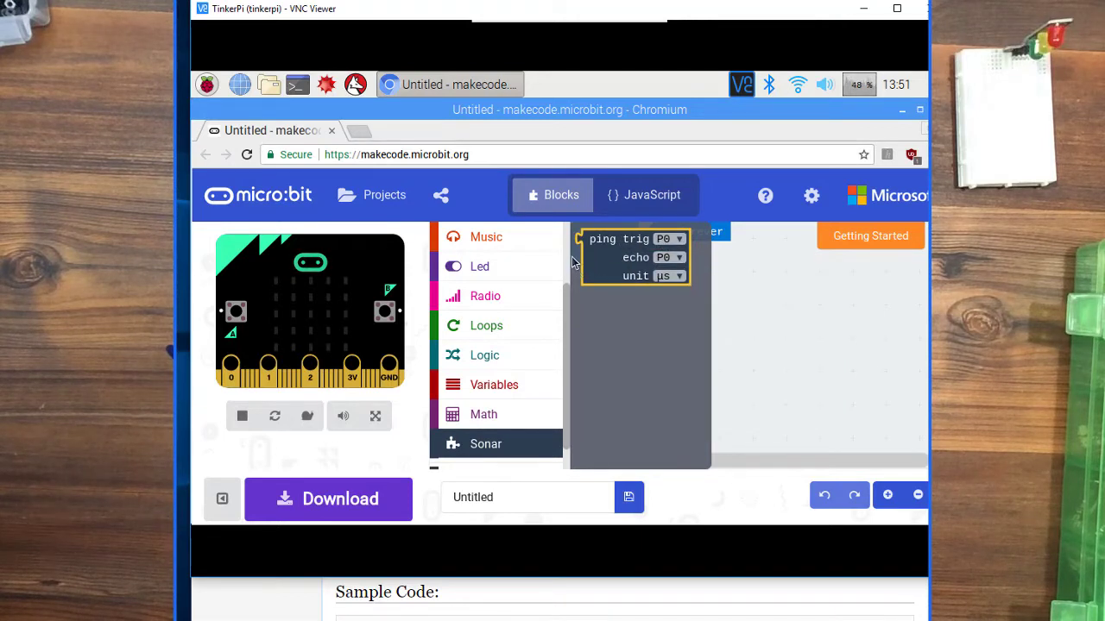
pyautogui.click(823, 494)
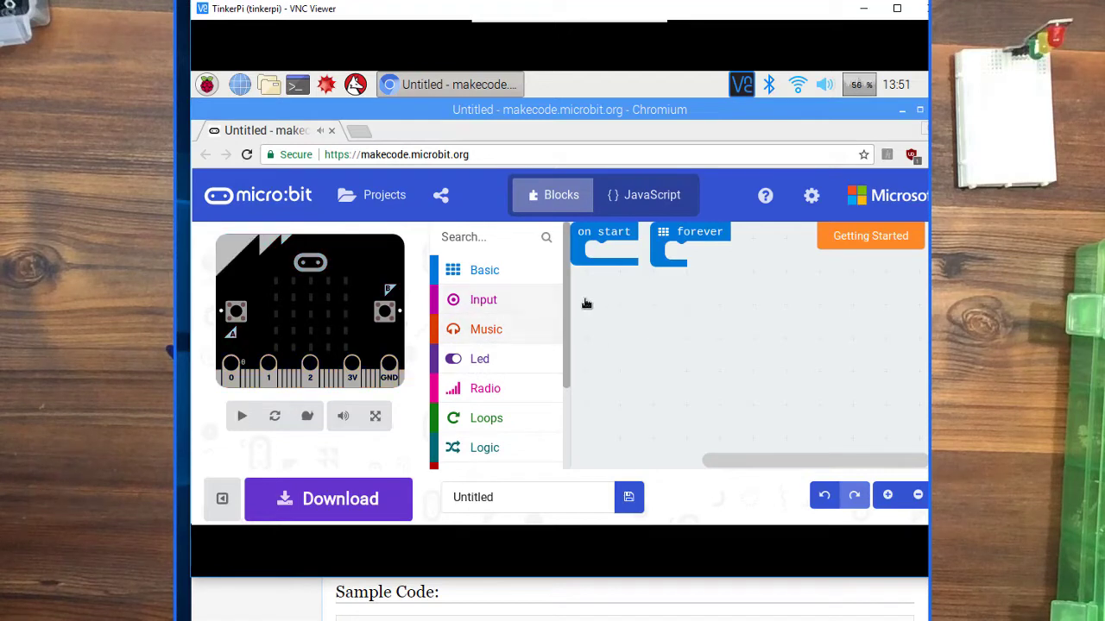
# Step: Place an 'on button A pressed' event holding a 'show number' block in the workspace
pyautogui.click(484, 300)
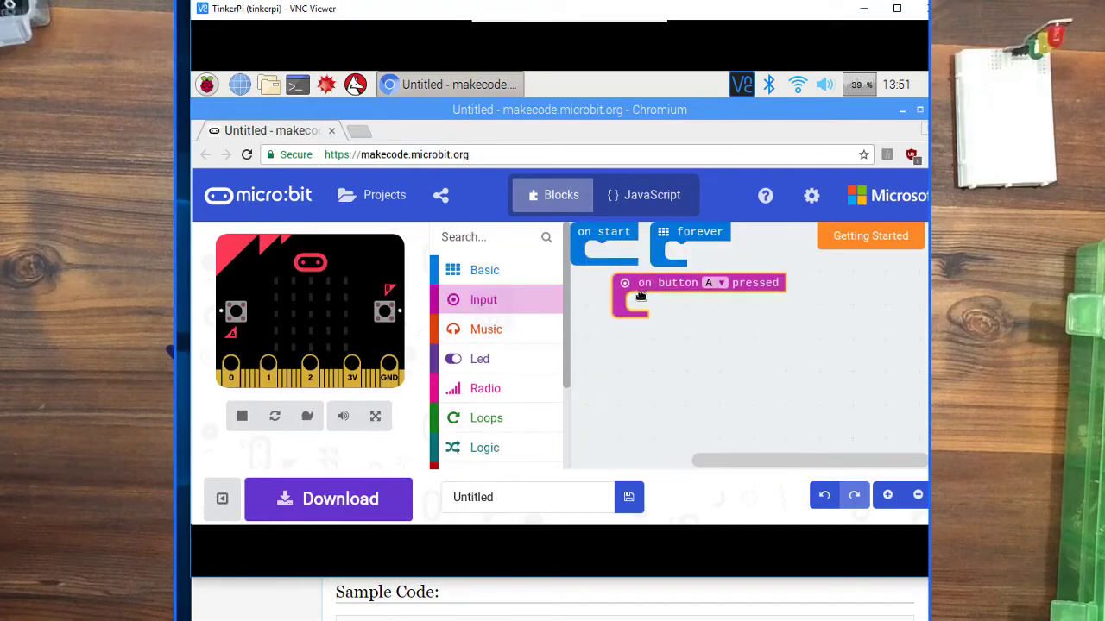
pyautogui.moveTo(699, 293); pyautogui.dragTo(673, 310)
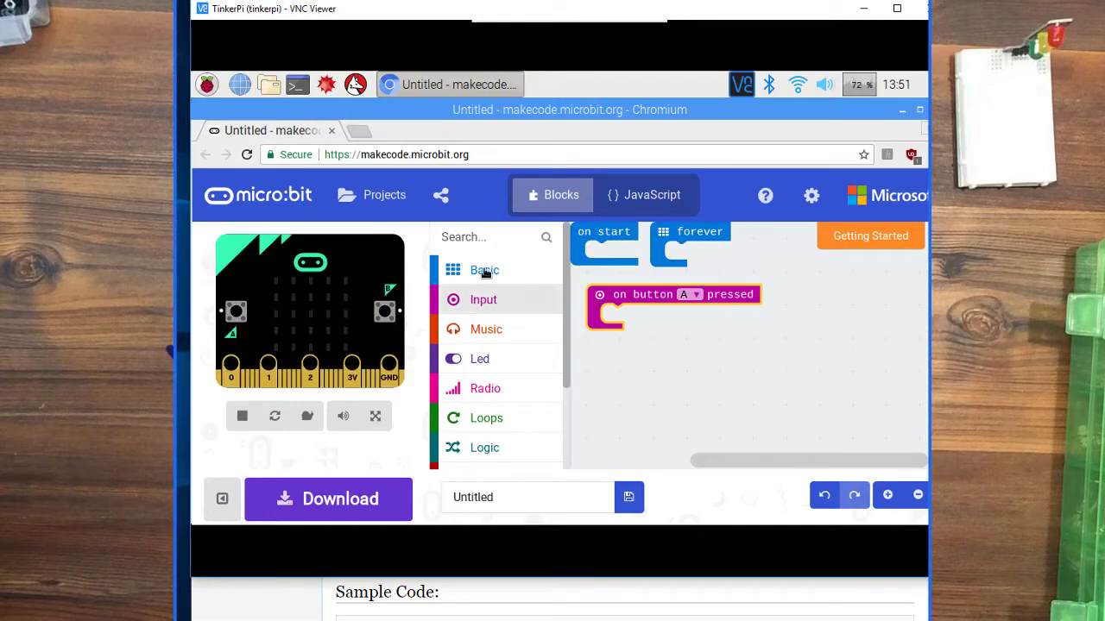
pyautogui.click(483, 270)
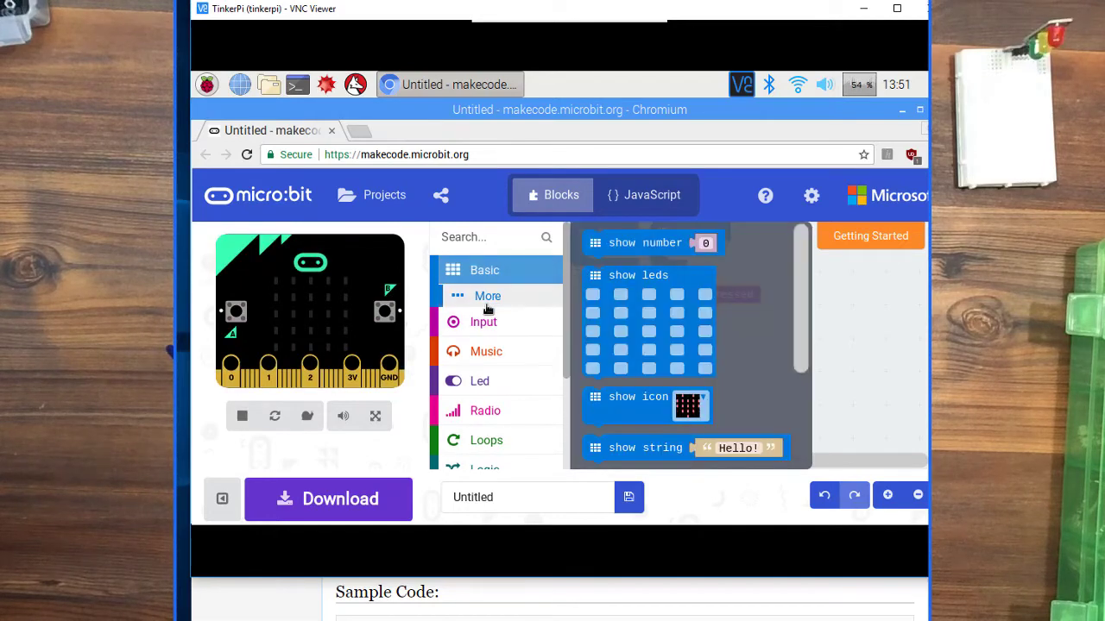
pyautogui.moveTo(652, 242); pyautogui.dragTo(691, 290)
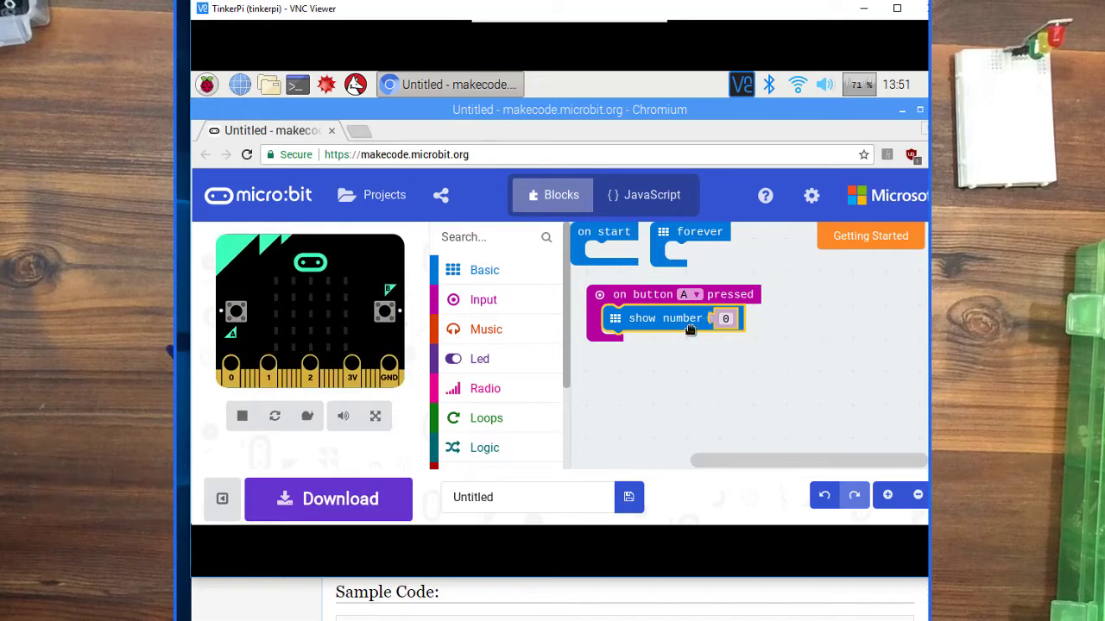
# Step: Drop the Sonar ping block into the show number slot
pyautogui.scroll(-3)
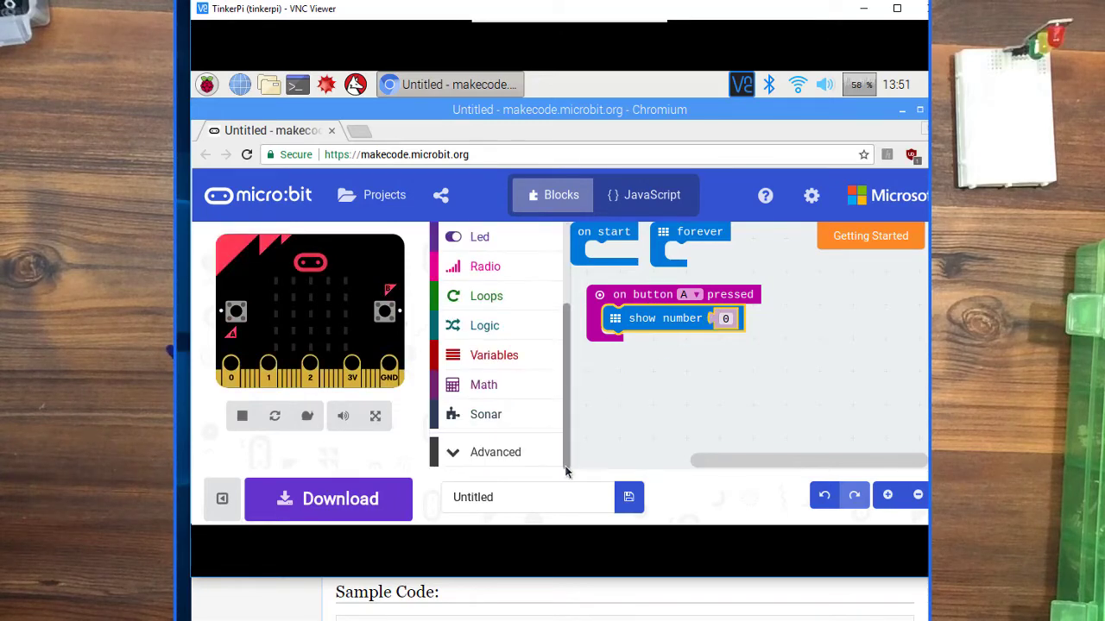
pyautogui.click(485, 414)
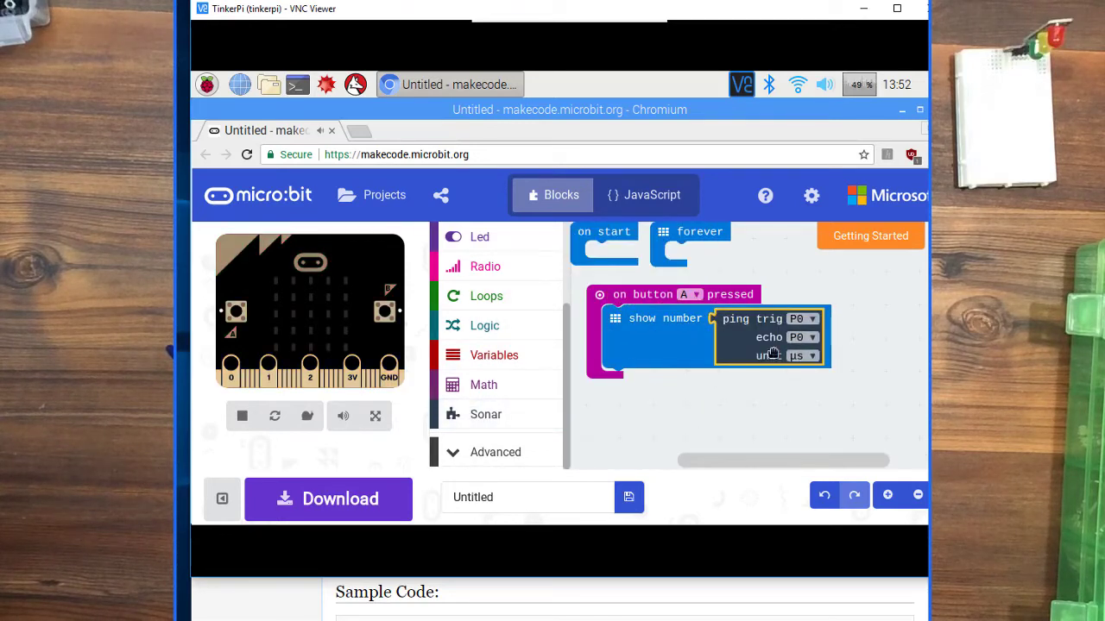
pyautogui.click(241, 416)
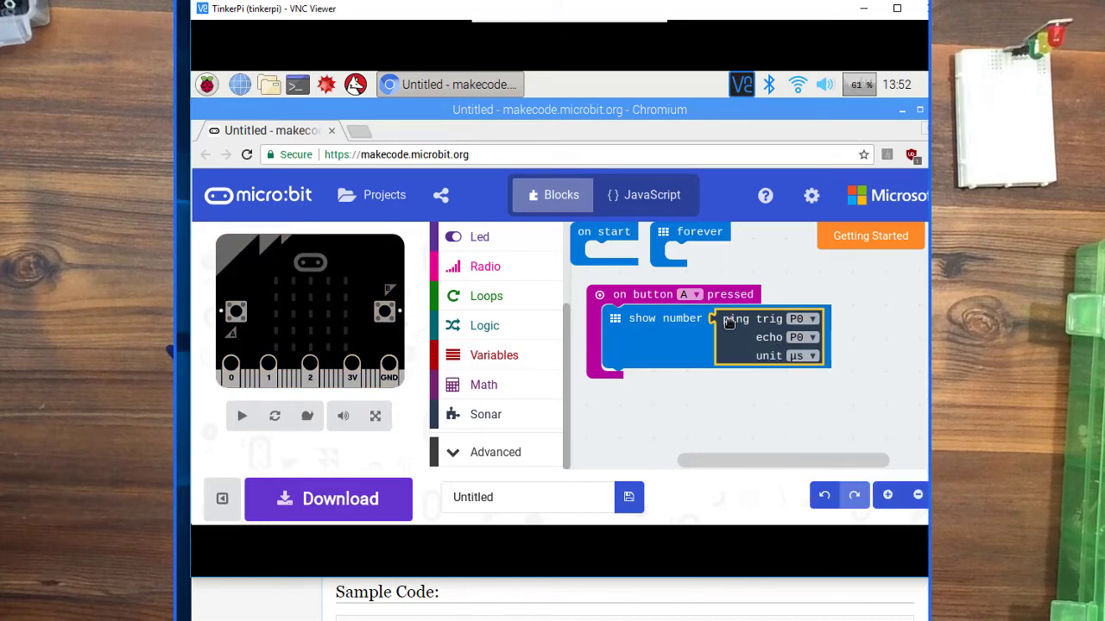
pyautogui.click(241, 416)
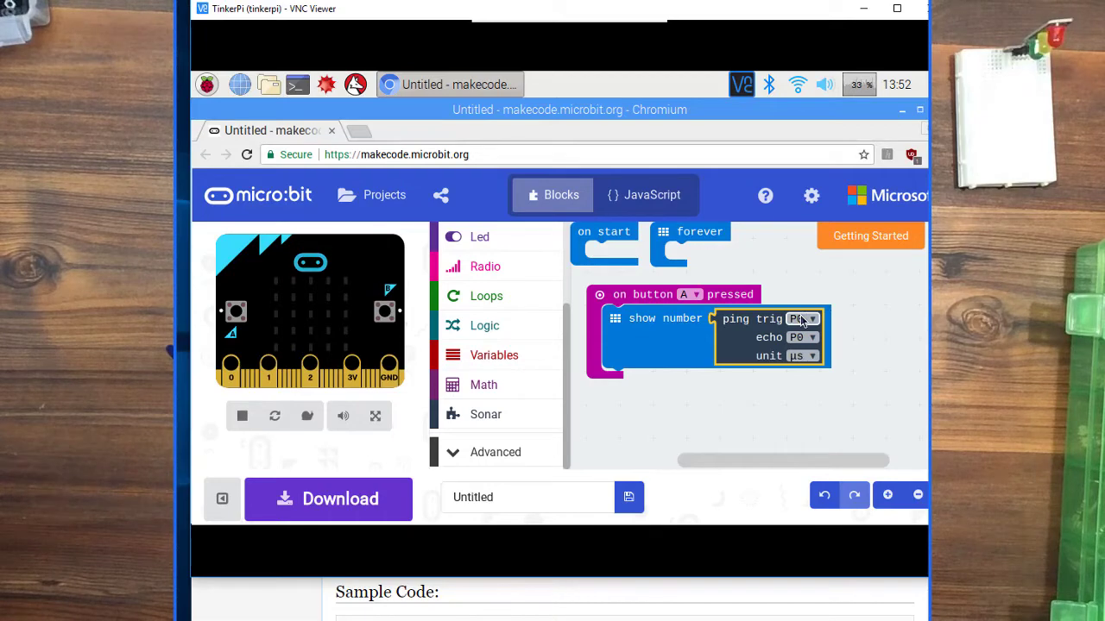
# Step: Set the ping block to trig P15, echo P16 and unit inches
pyautogui.click(800, 319)
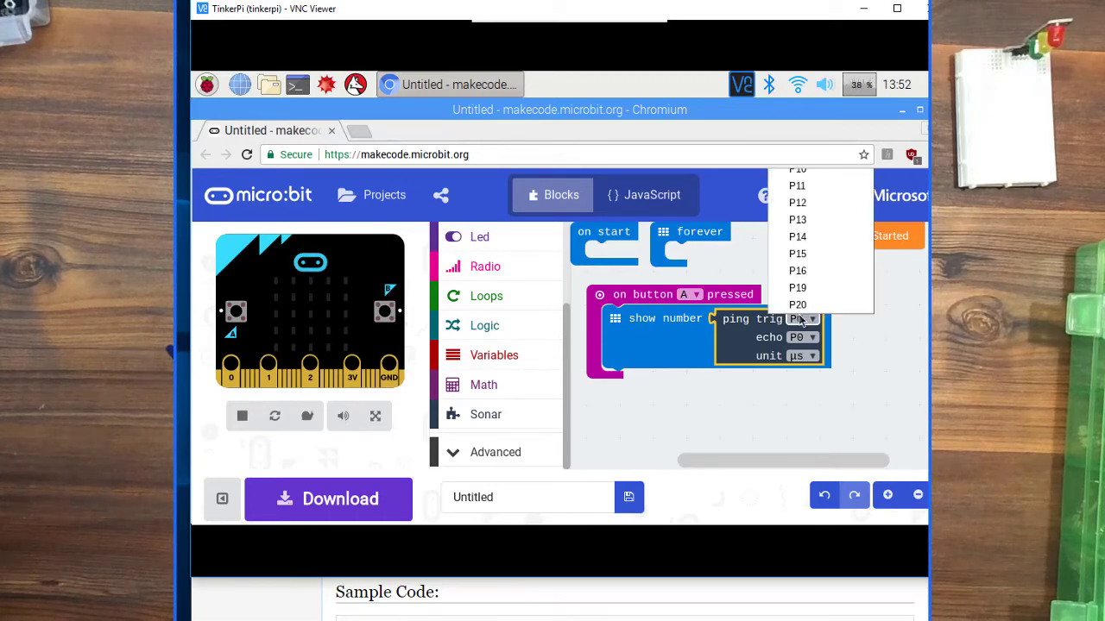
pyautogui.click(797, 252)
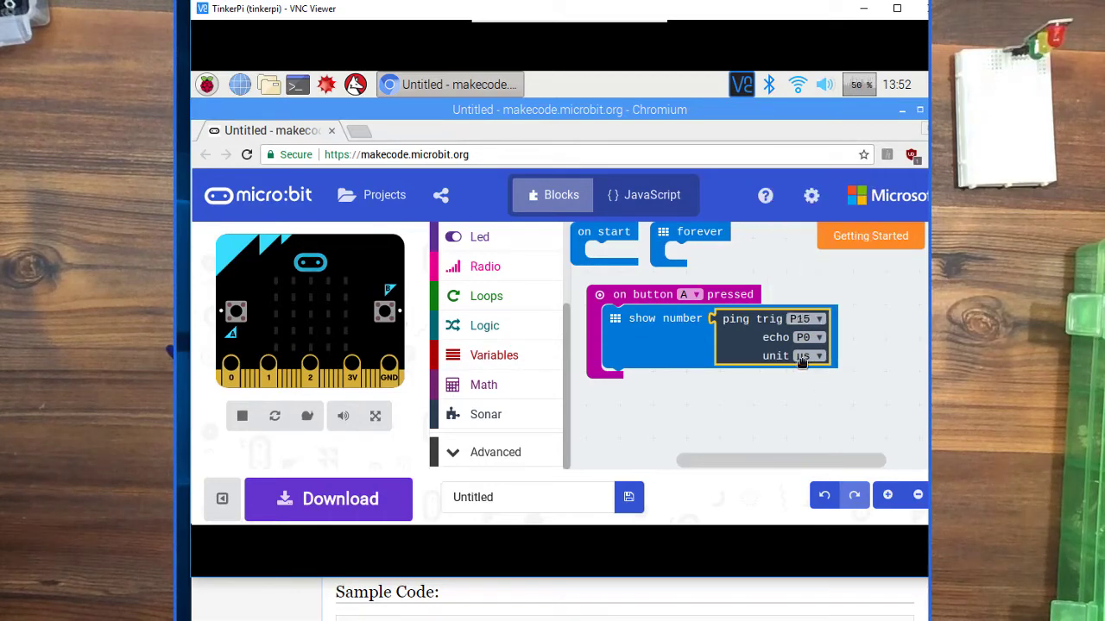
pyautogui.click(797, 319)
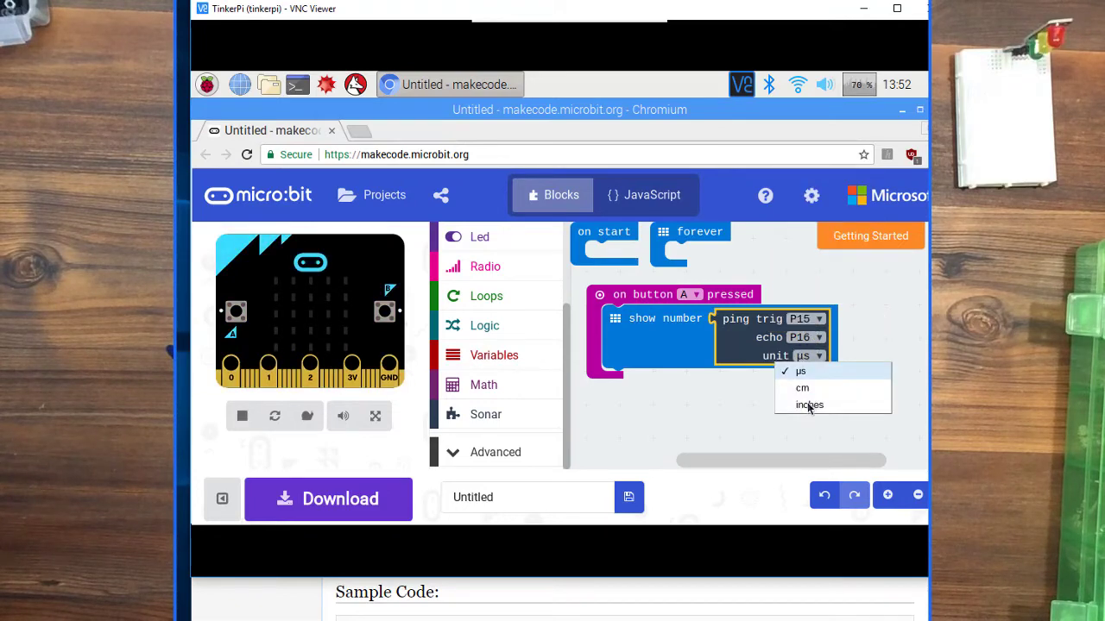
pyautogui.click(808, 404)
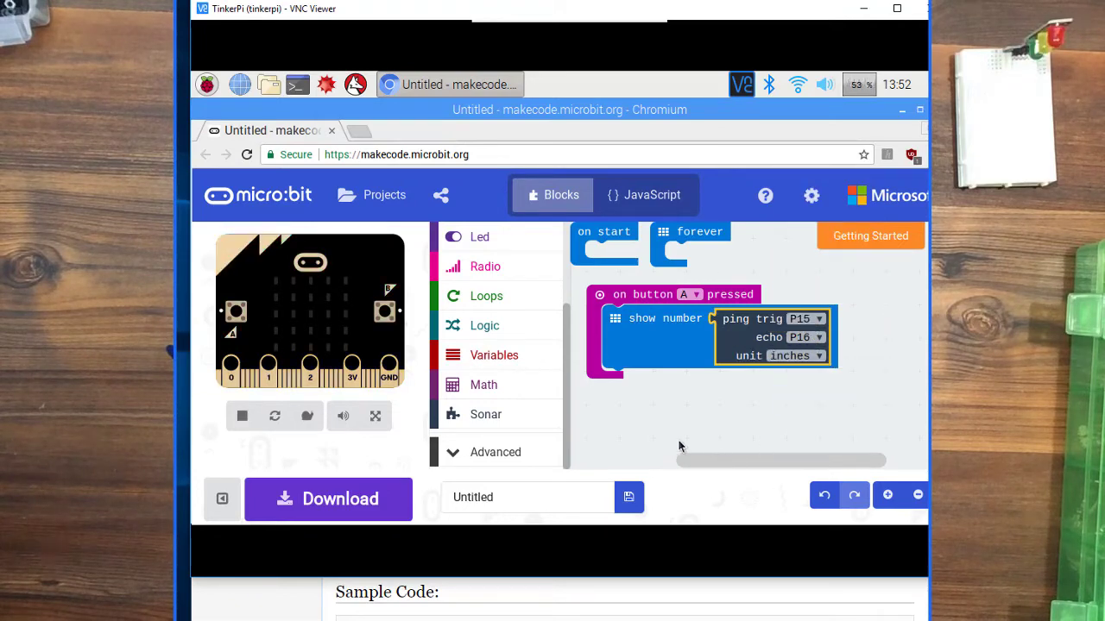
# Step: Test button A in the simulator and rename the project to Ultrasonic
pyautogui.click(242, 416)
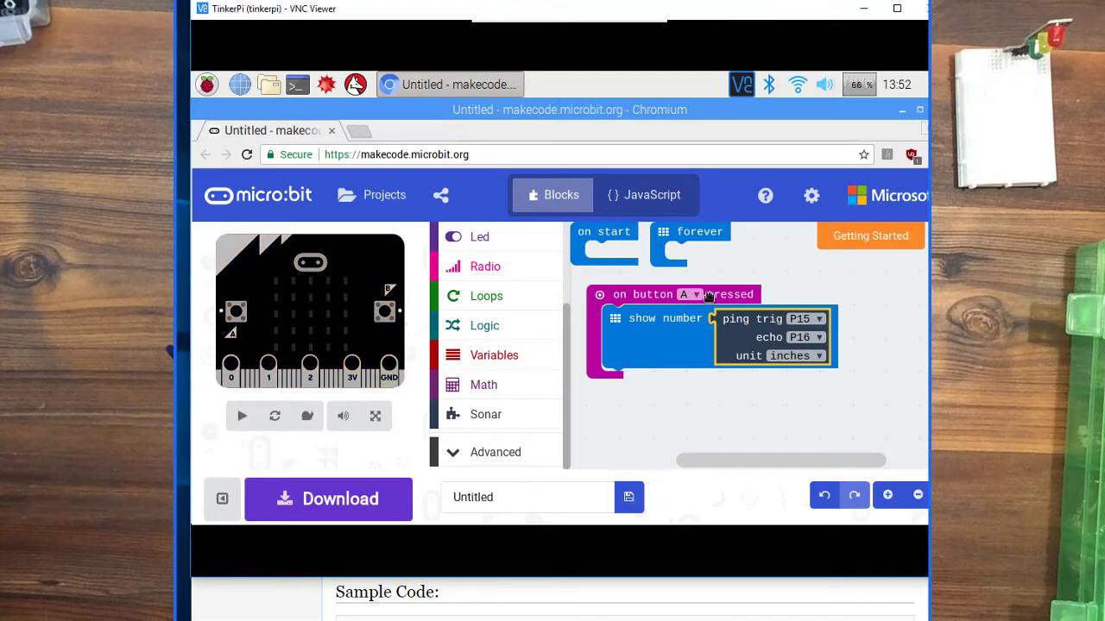
pyautogui.click(242, 416)
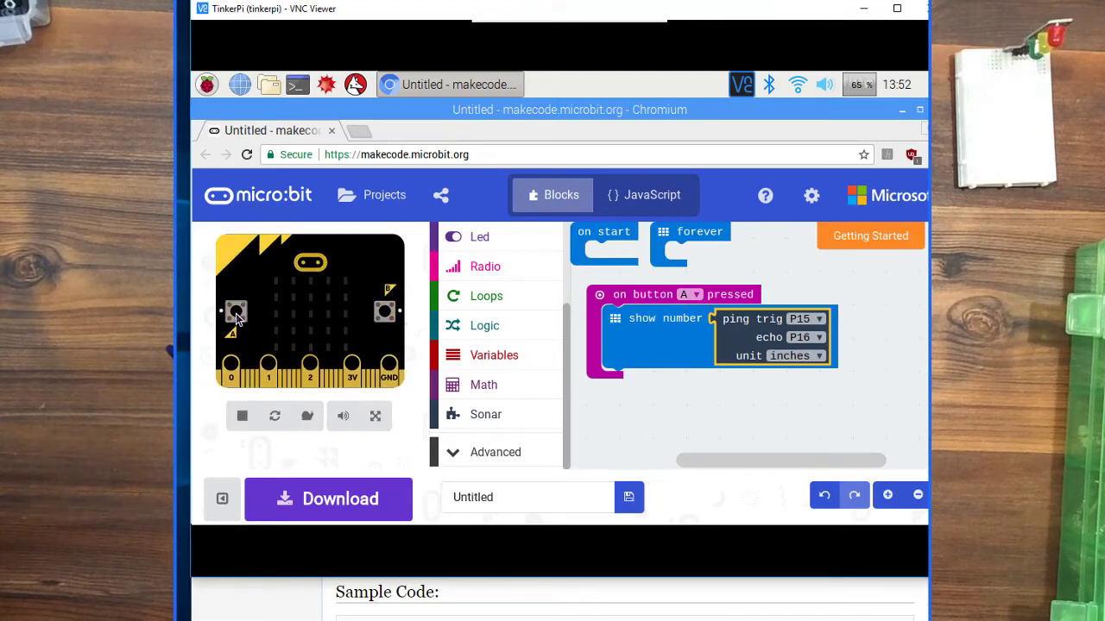
pyautogui.moveTo(354, 280)
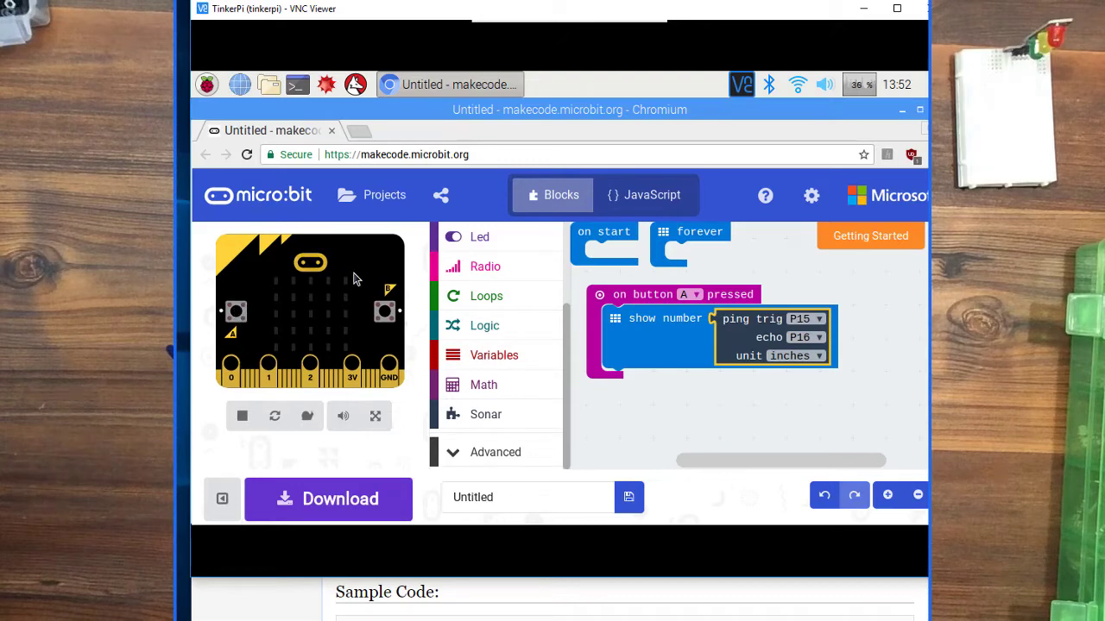
pyautogui.moveTo(235, 312)
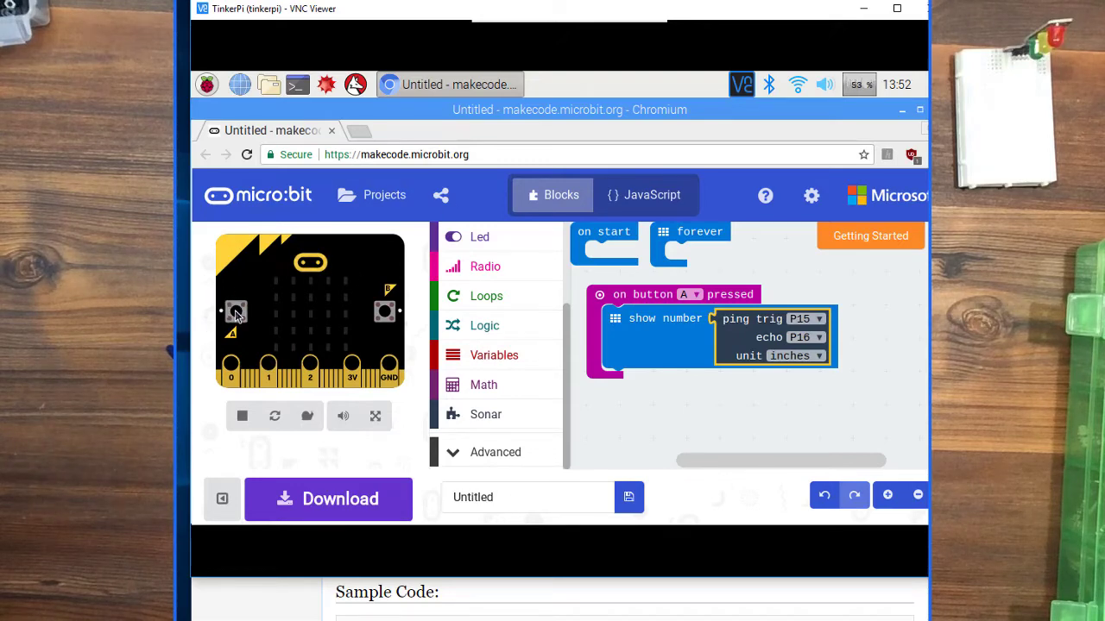
pyautogui.click(235, 310)
pyautogui.write('Ultrasonic')
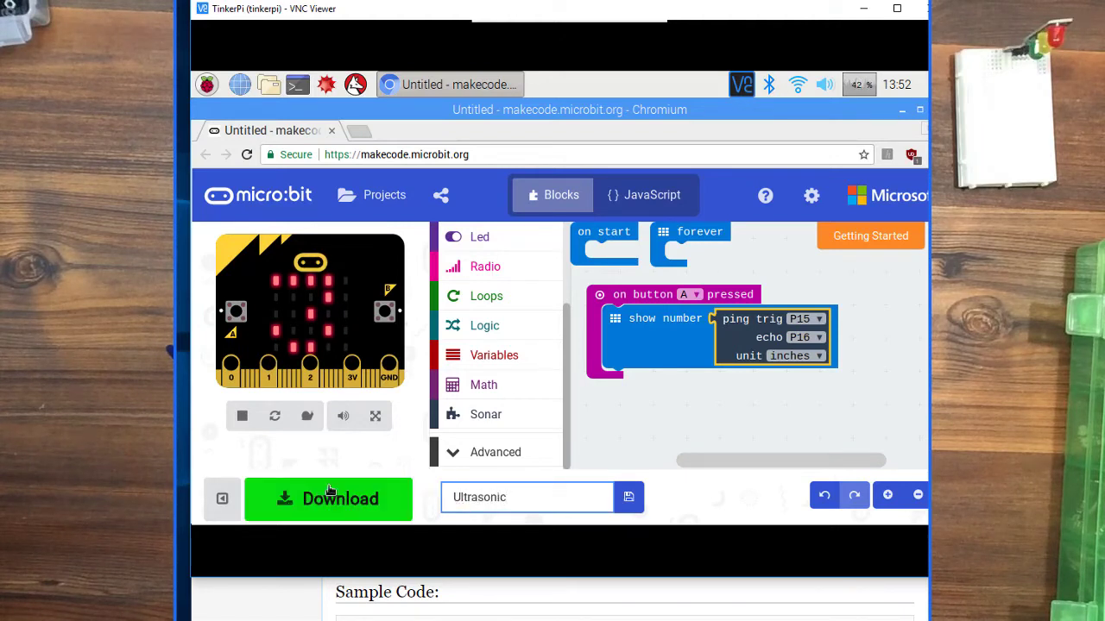
# Step: Download microbit-Ultrasonic.hex, dismiss the completion dialog and launch the file manager
pyautogui.click(328, 498)
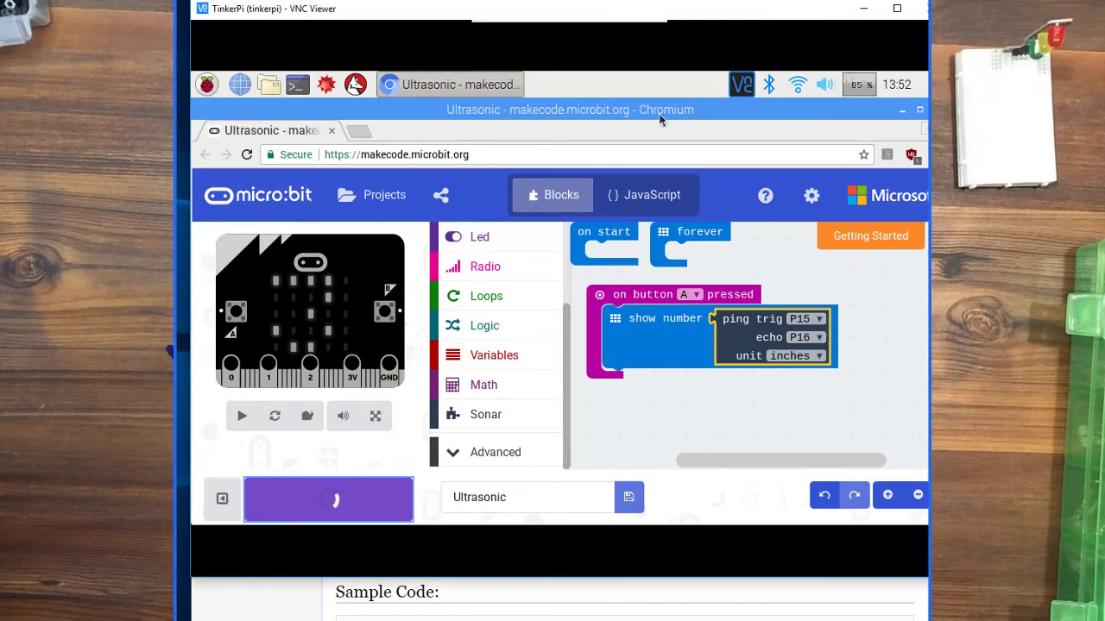
pyautogui.click(269, 82)
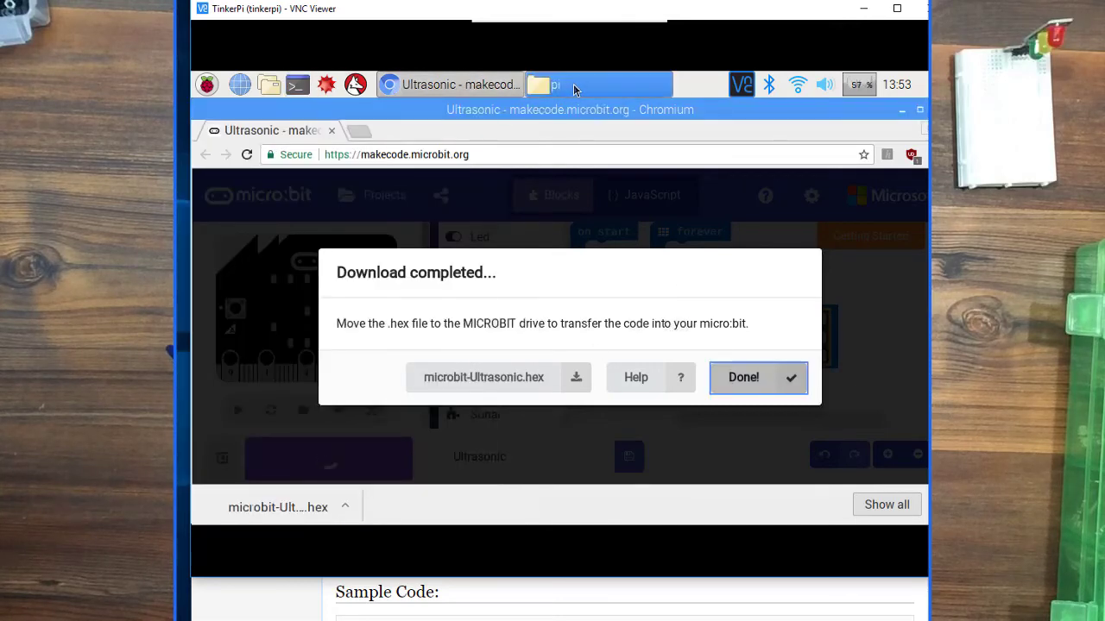
pyautogui.click(742, 377)
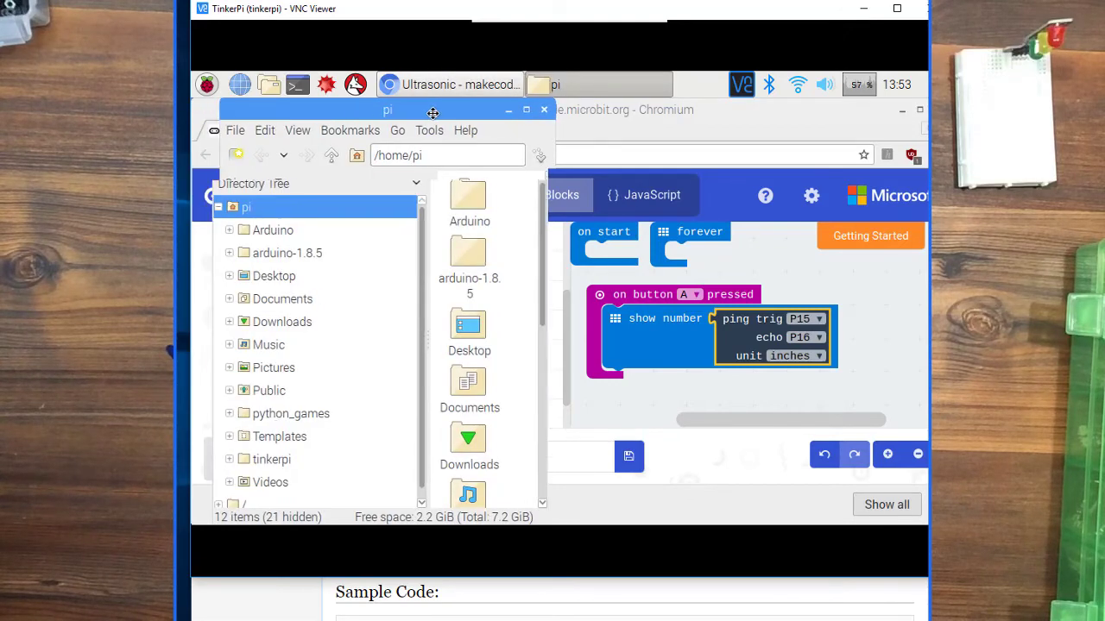
# Step: Move the file manager aside, open Downloads and select the newest Ultrasonic hex file
pyautogui.moveTo(387, 110); pyautogui.dragTo(731, 83)
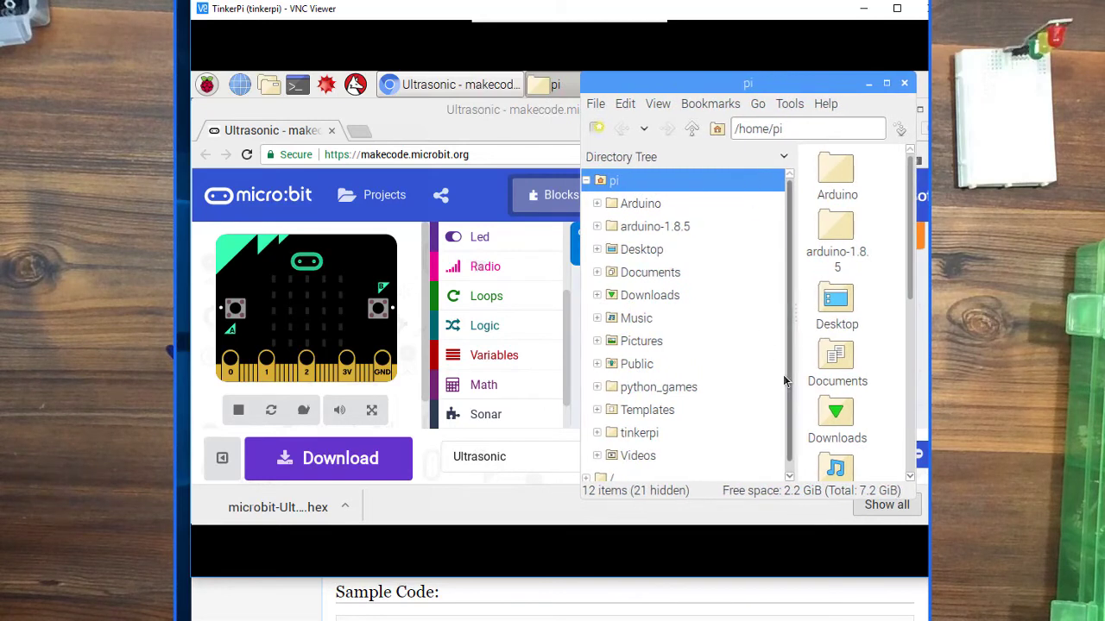
pyautogui.moveTo(615, 242)
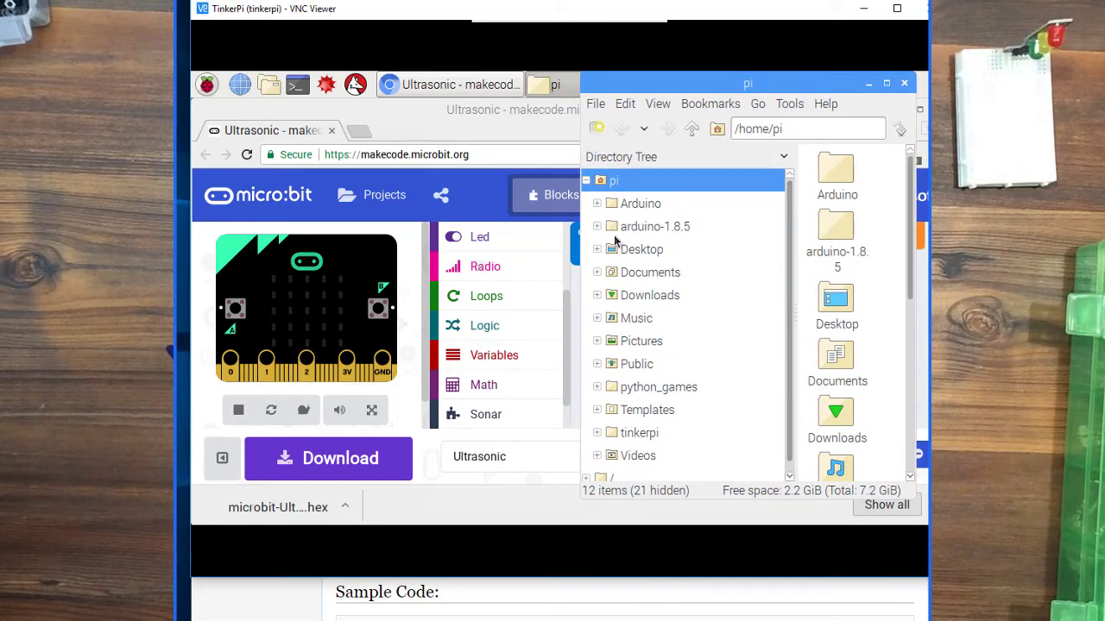
pyautogui.click(649, 294)
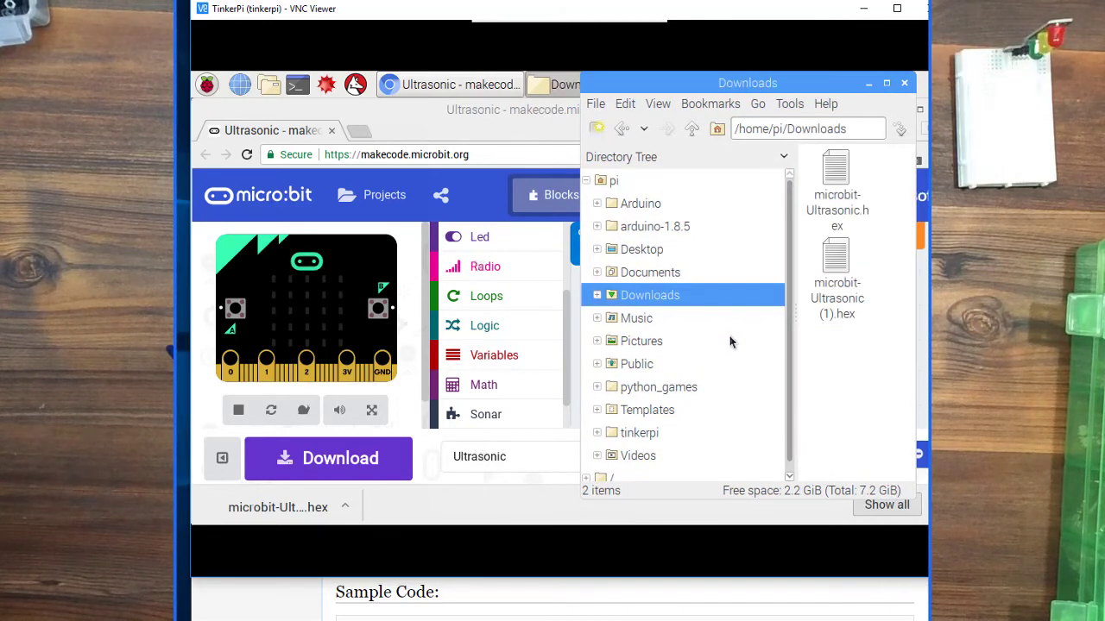
pyautogui.click(836, 273)
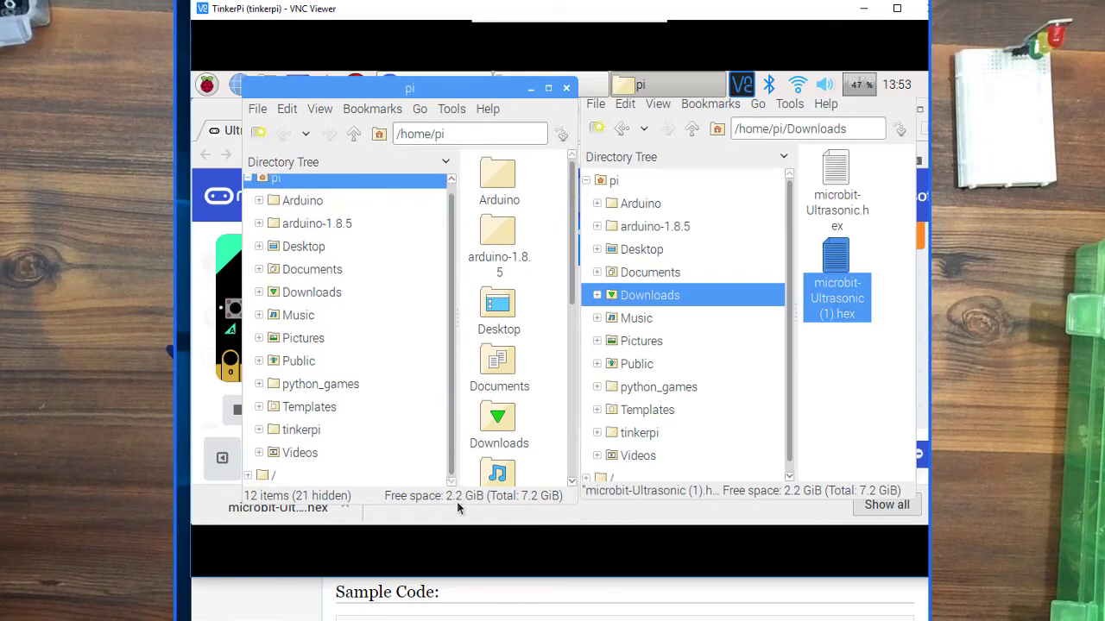
pyautogui.moveTo(262, 476)
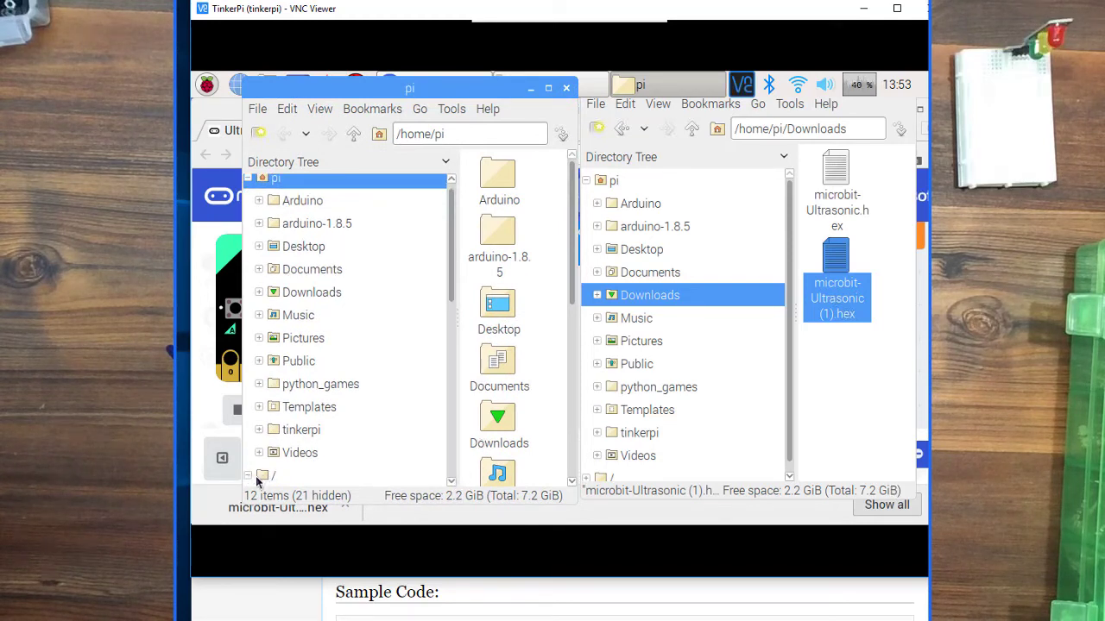
# Step: In a second window, expand /media/pi and open the MICROBIT drive
pyautogui.scroll(-3)
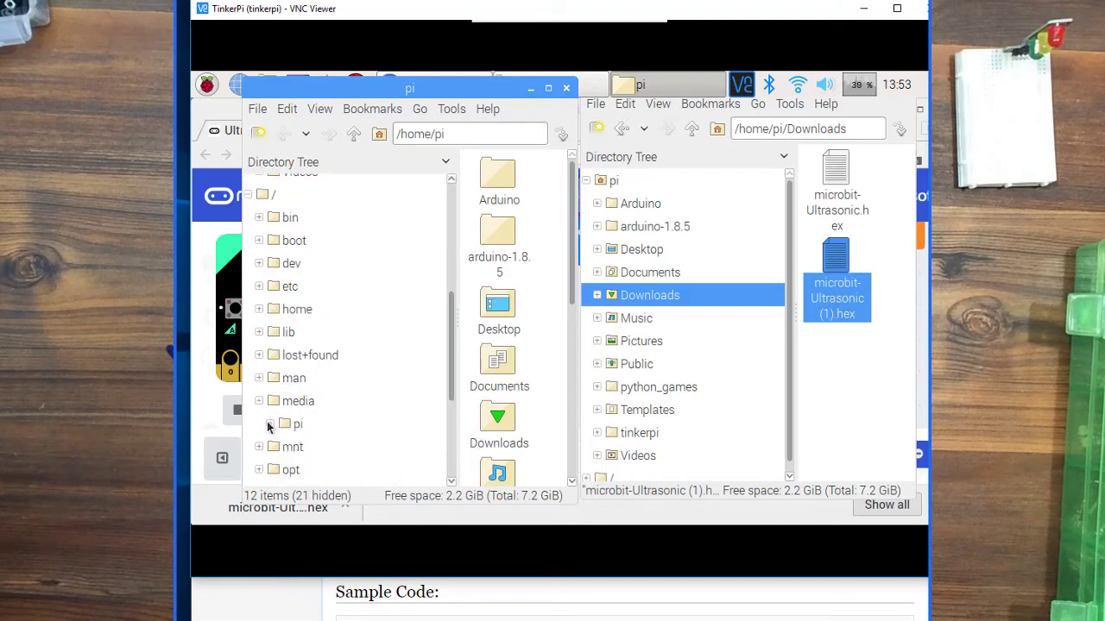
pyautogui.click(269, 425)
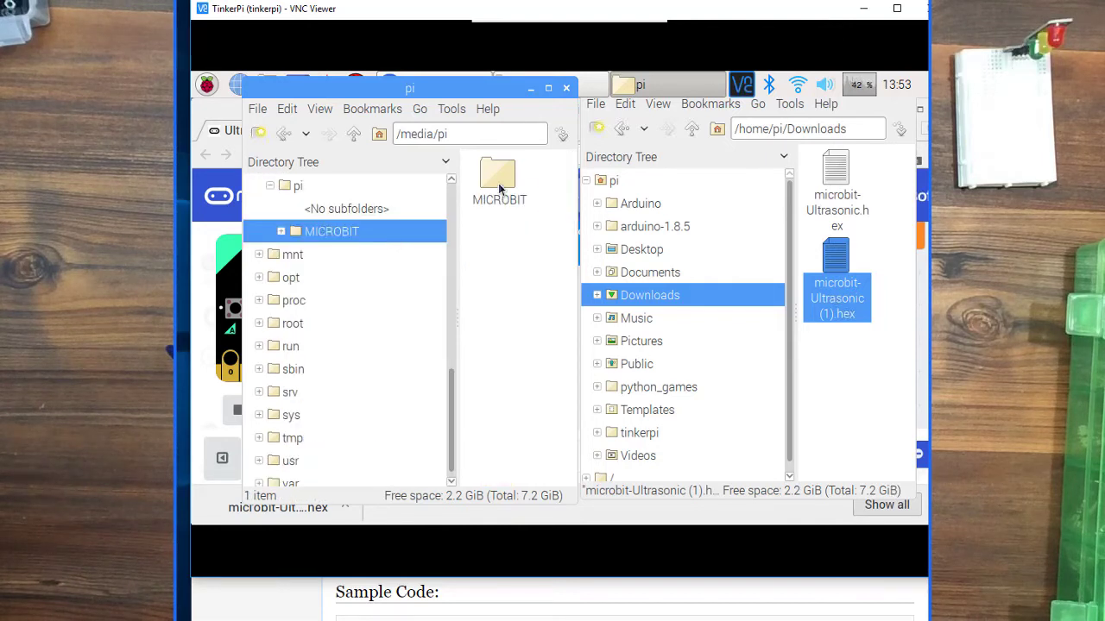
pyautogui.doubleClick(499, 173)
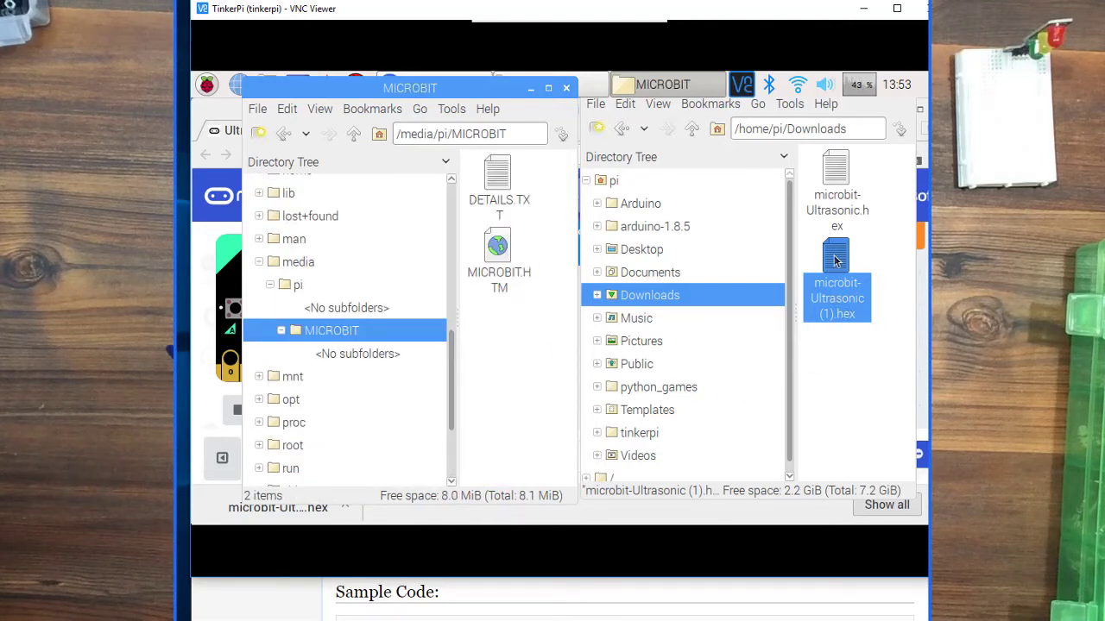